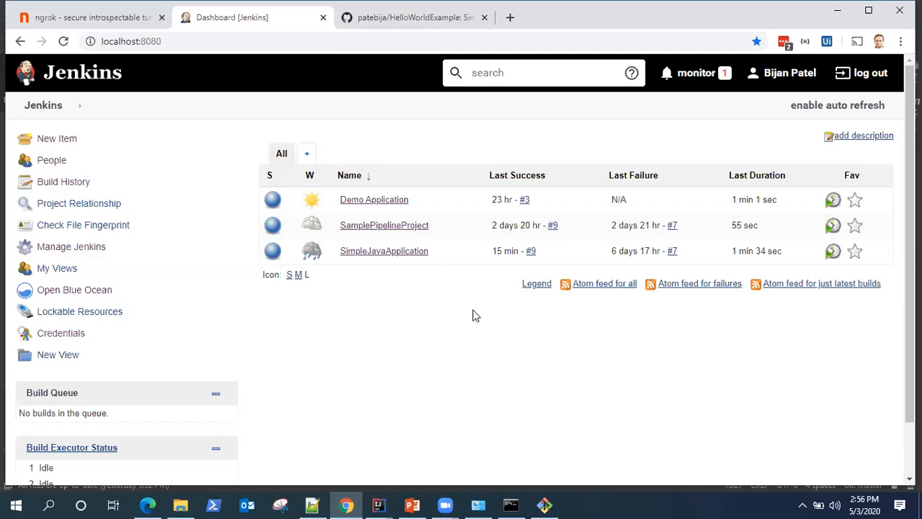
mouse_move(477, 308)
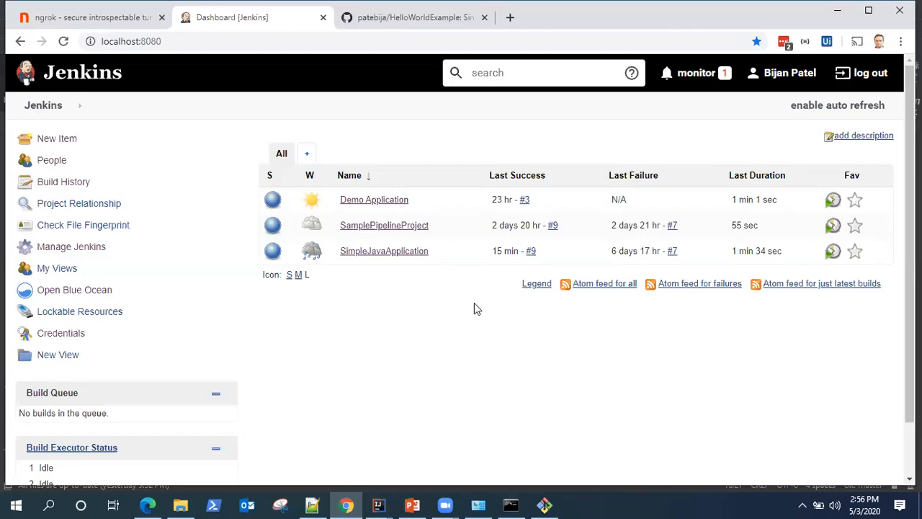
mouse_move(409, 257)
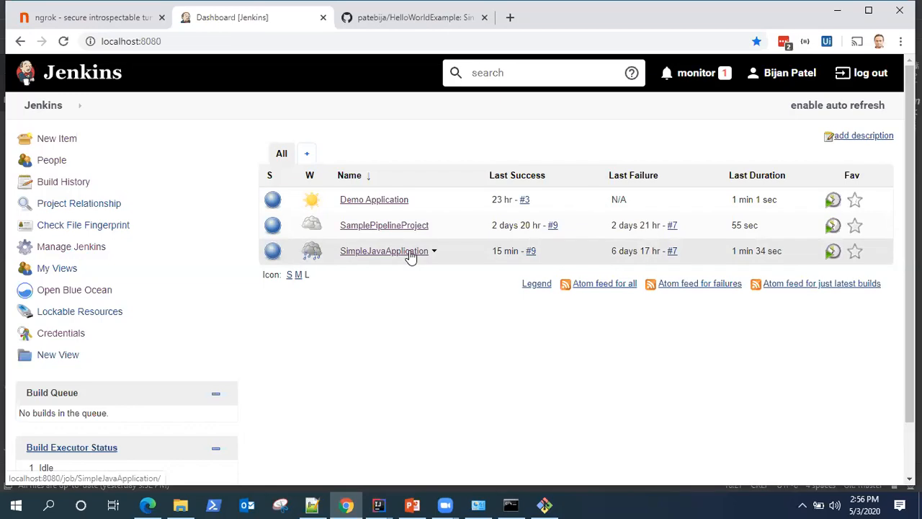
mouse_move(387, 248)
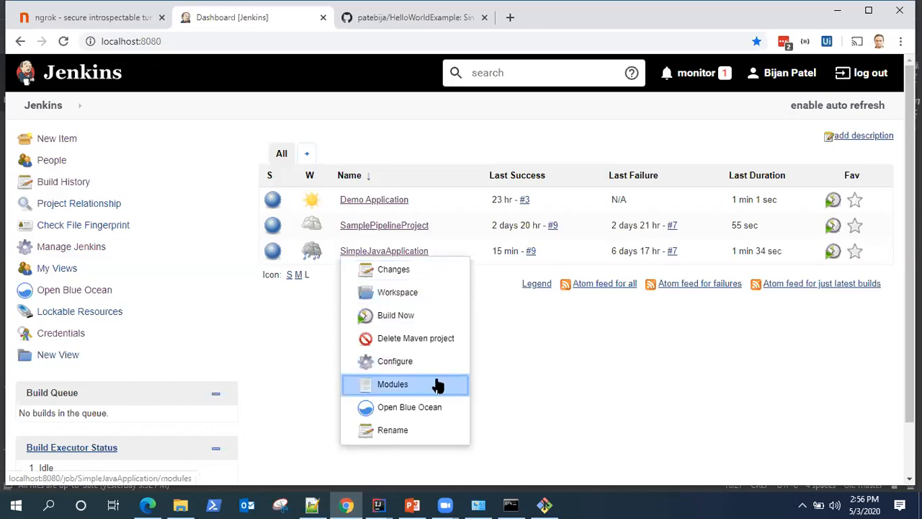
mouse_move(421, 367)
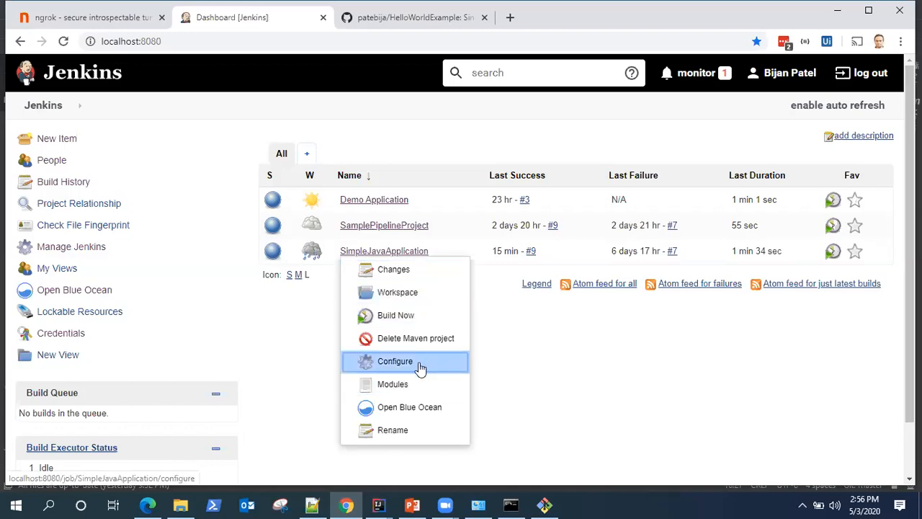
Enable GitHub project on the SimpleJavaApplication job with the HelloWorldExample repository URL copied from GitHub.
click(395, 360)
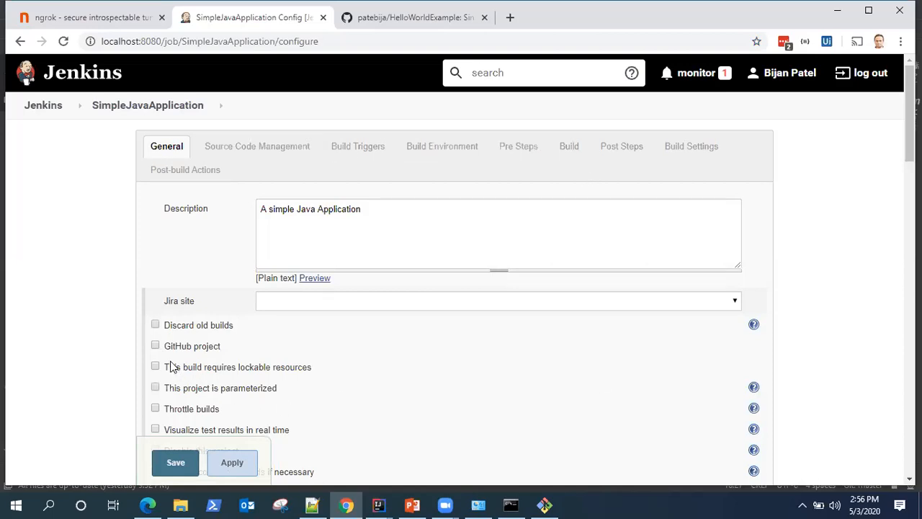
scroll(down, 3)
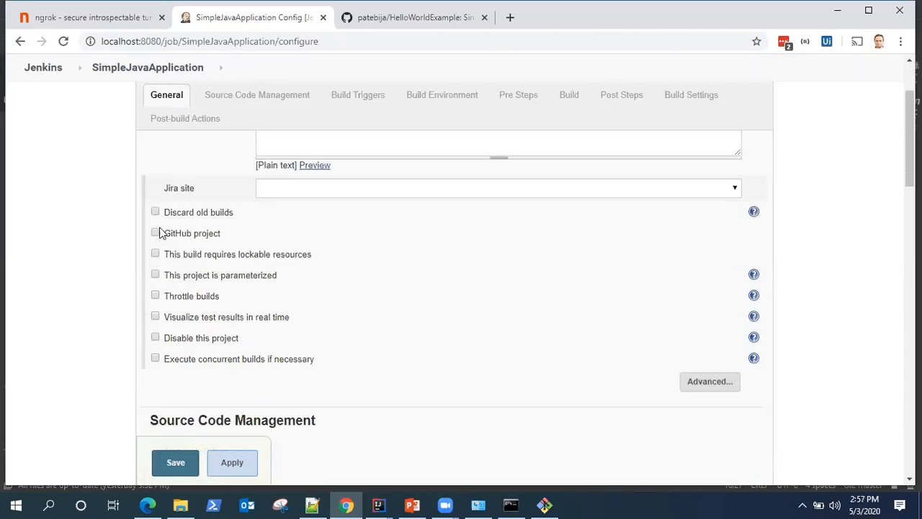
click(155, 234)
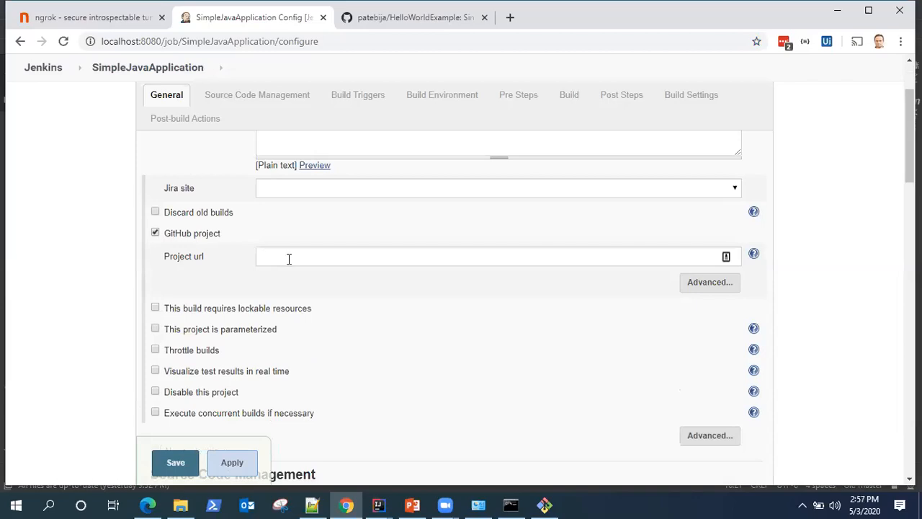
click(498, 257)
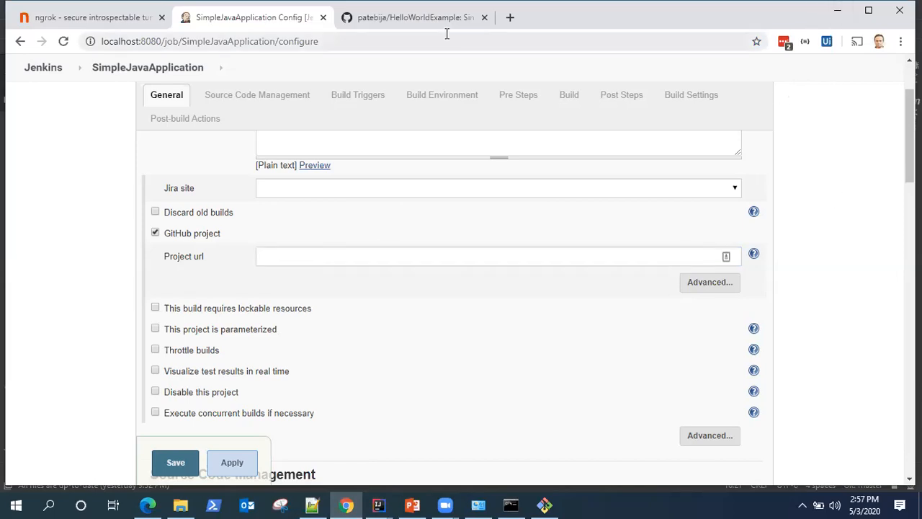
click(416, 18)
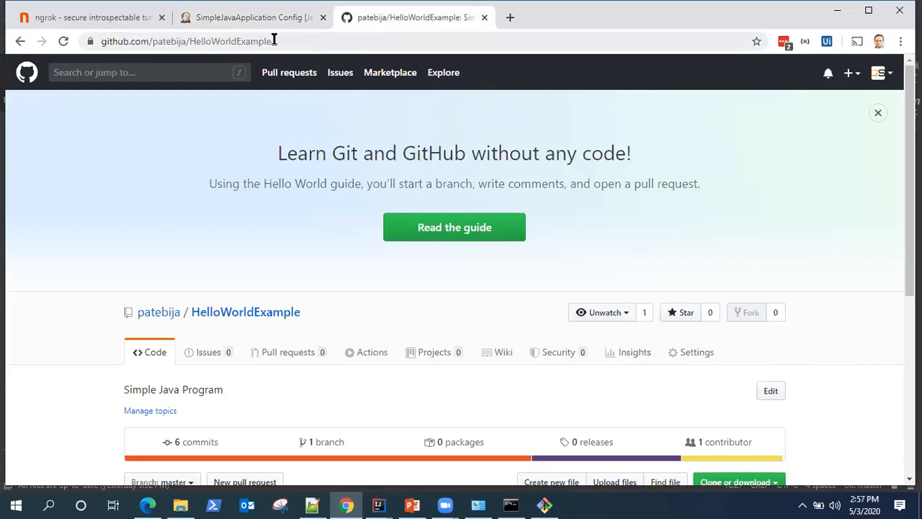
click(187, 40)
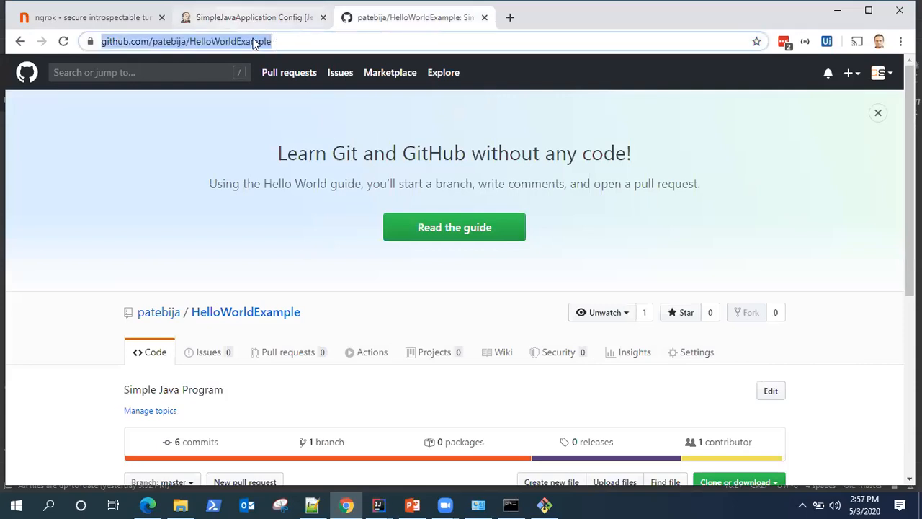
click(252, 17)
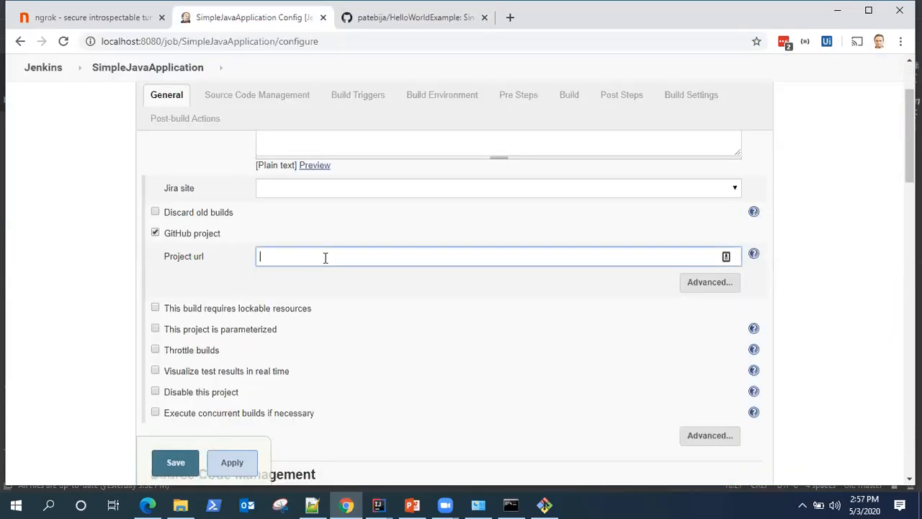
scroll(down, 3)
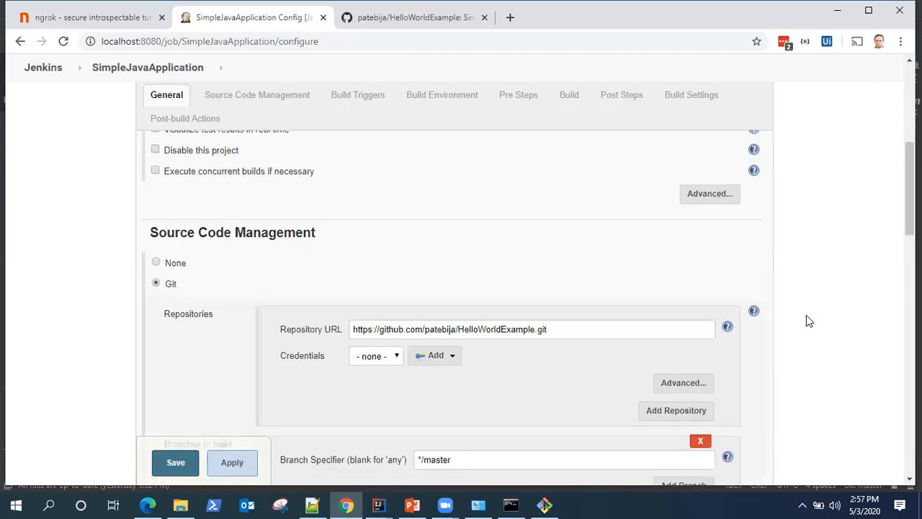
Under Build Triggers, enable 'GitHub hook trigger for GITScm polling' and show its help text.
click(257, 95)
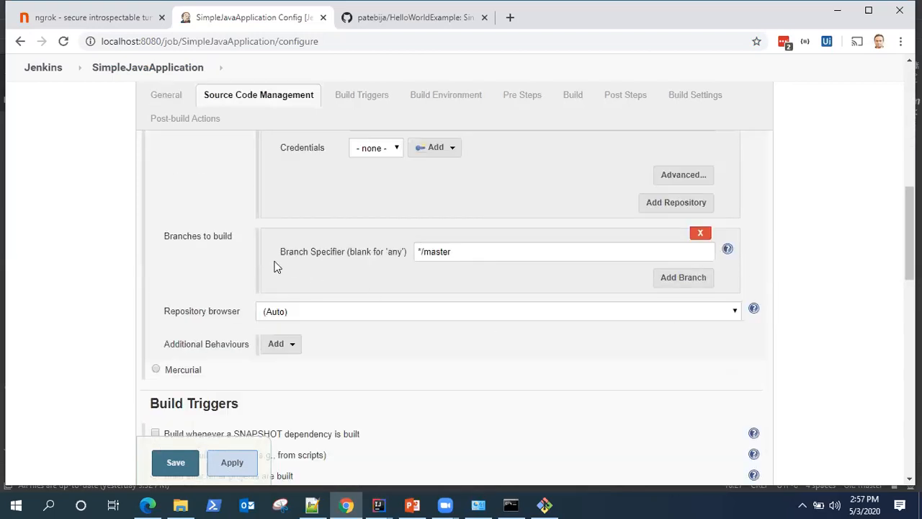
click(359, 95)
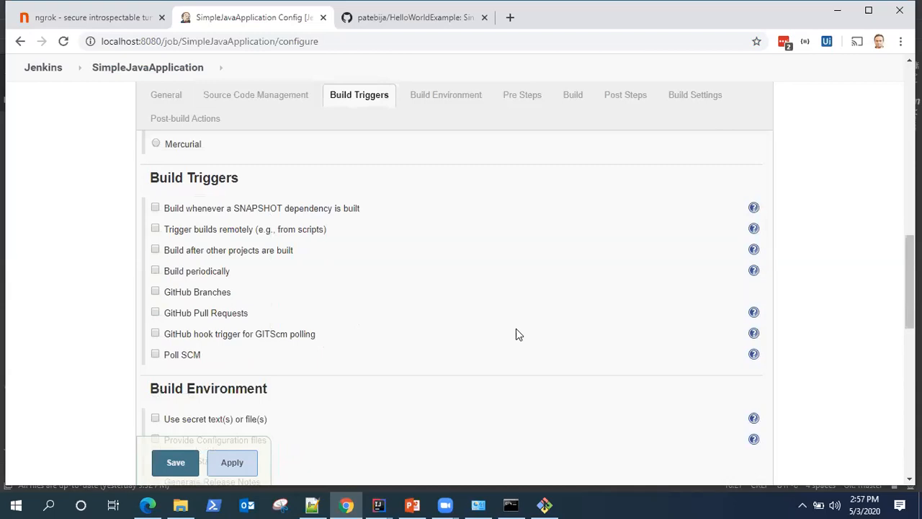
mouse_move(166, 310)
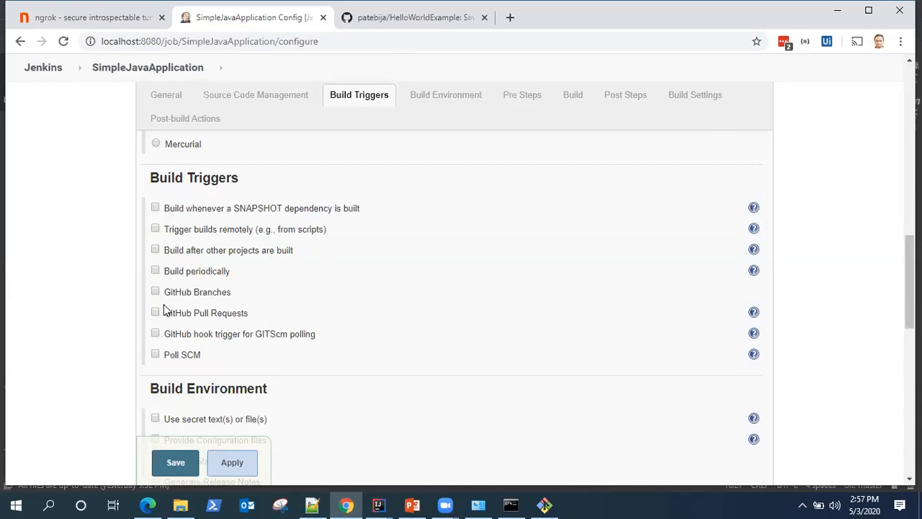
mouse_move(161, 322)
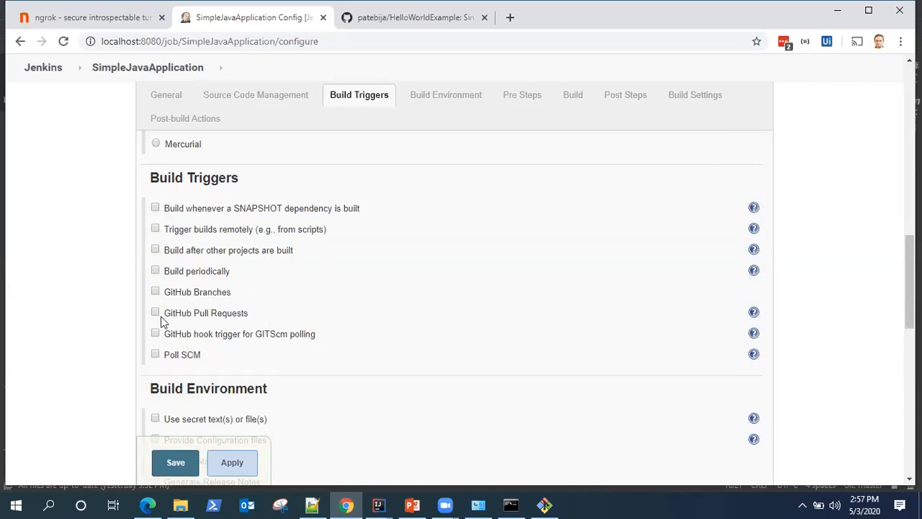
mouse_move(193, 343)
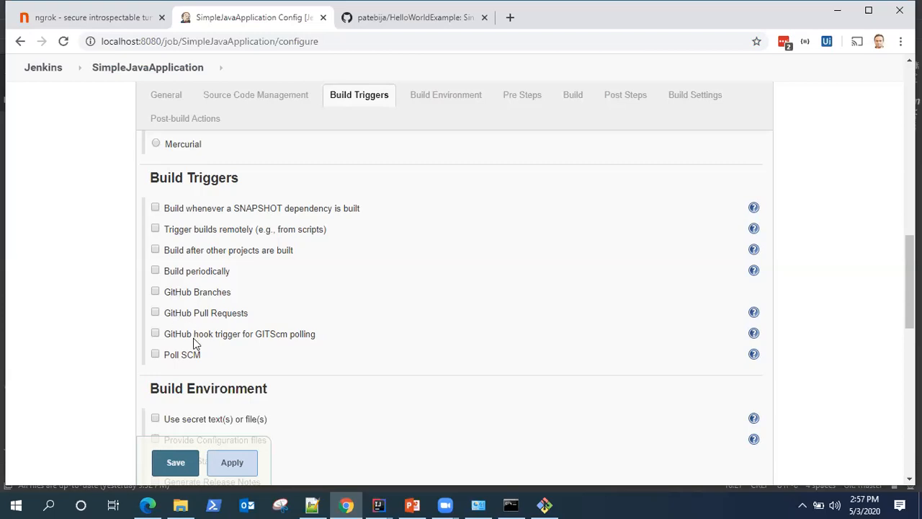
mouse_move(251, 323)
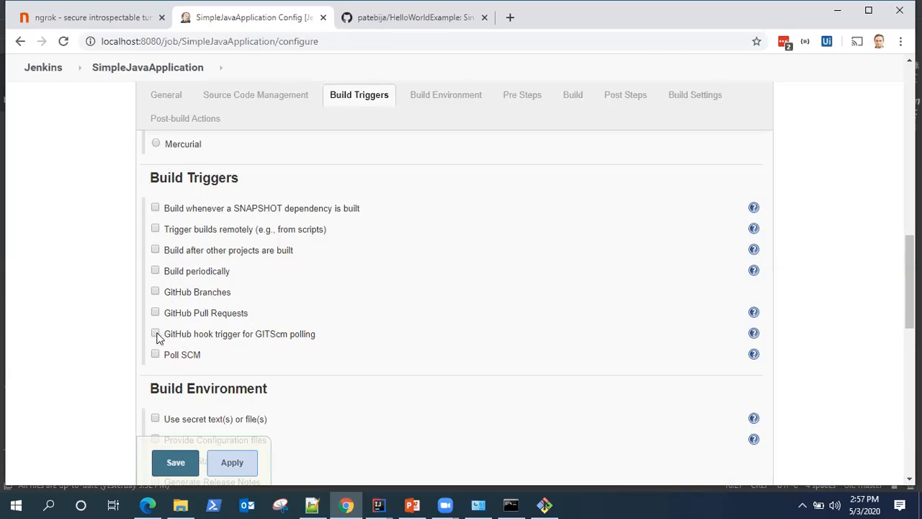
click(156, 335)
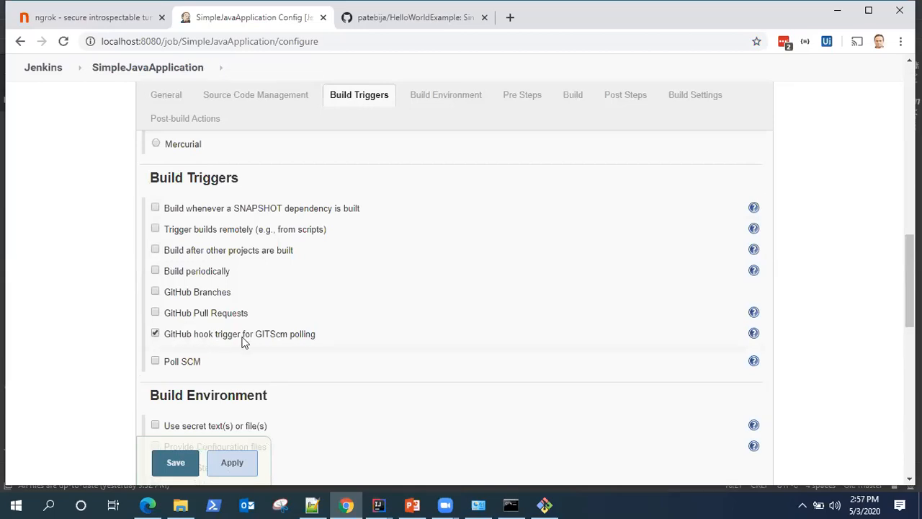
mouse_move(754, 334)
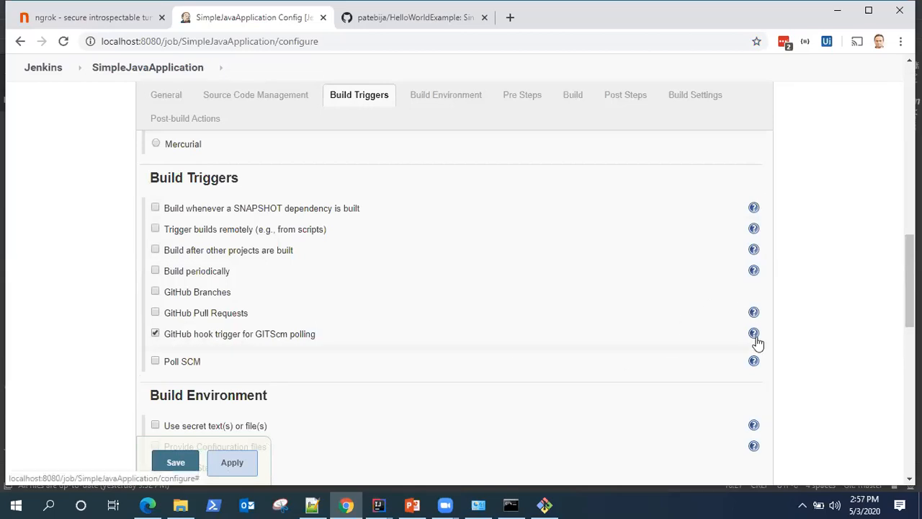
click(754, 333)
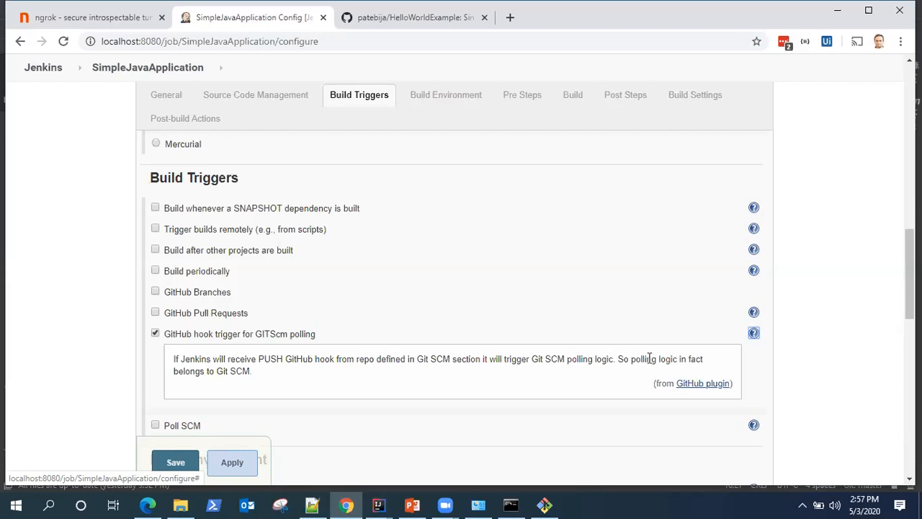
mouse_move(853, 277)
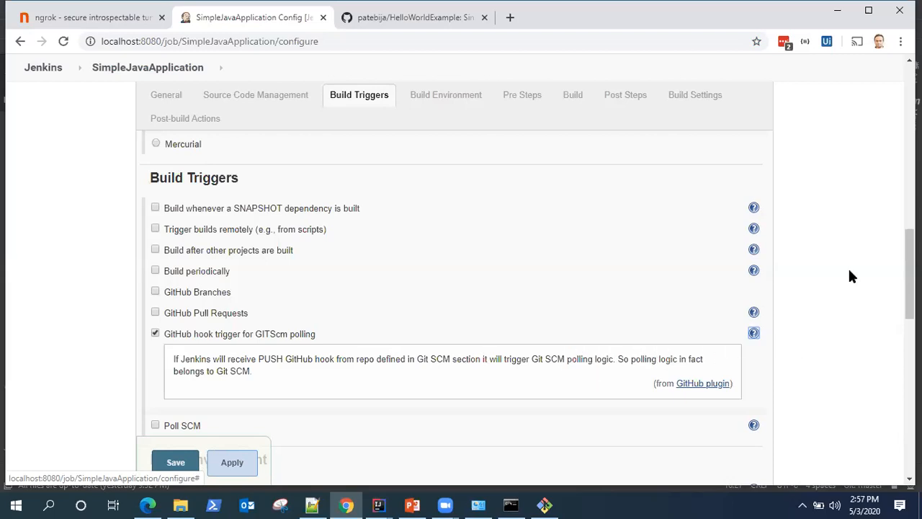
Review the remaining sections and save the job configuration, returning to the project status page.
click(444, 95)
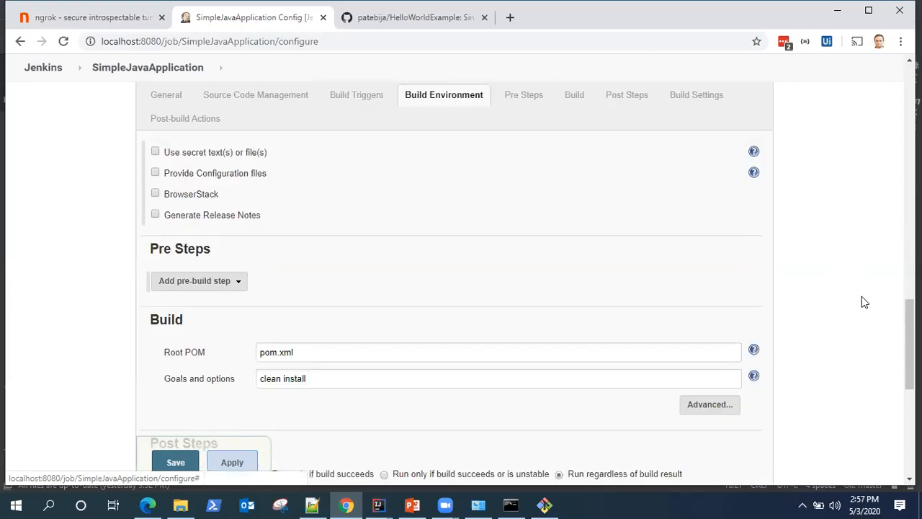
click(621, 95)
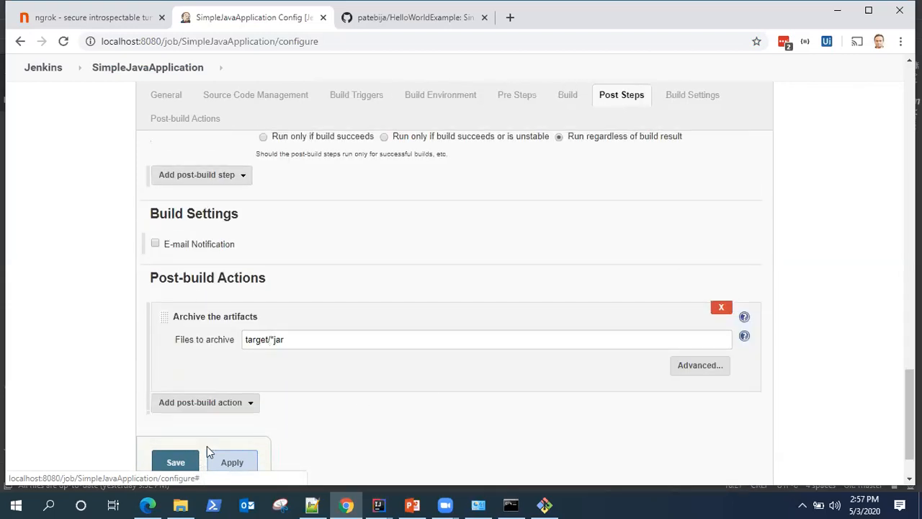
click(176, 461)
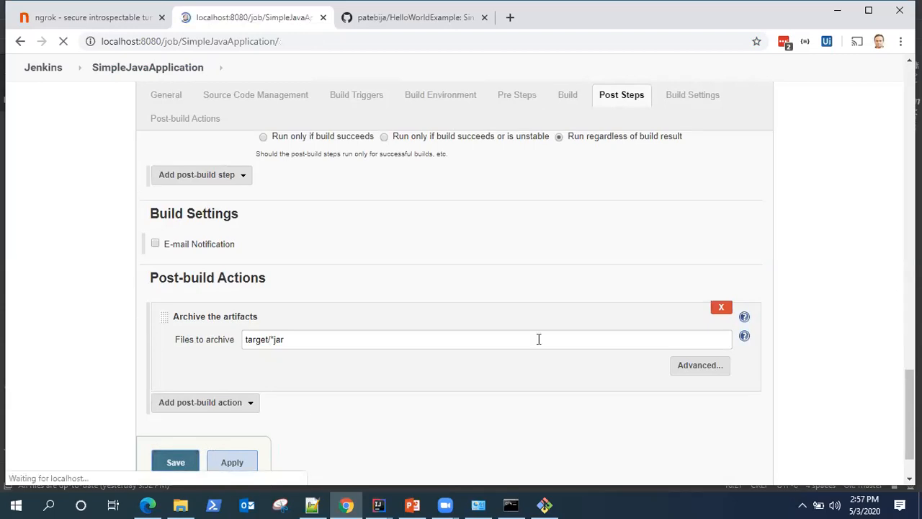
click(176, 461)
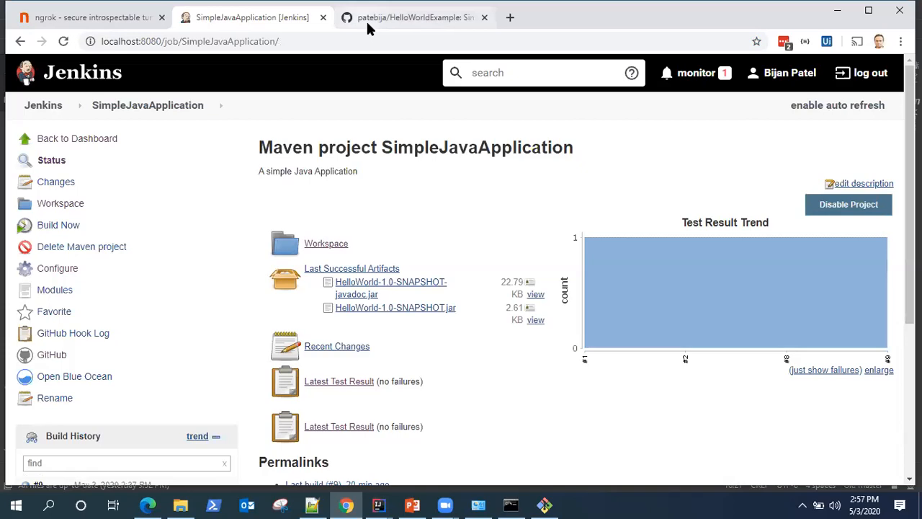
Switch to the HelloWorldExample repository page on GitHub and look over its files.
click(415, 17)
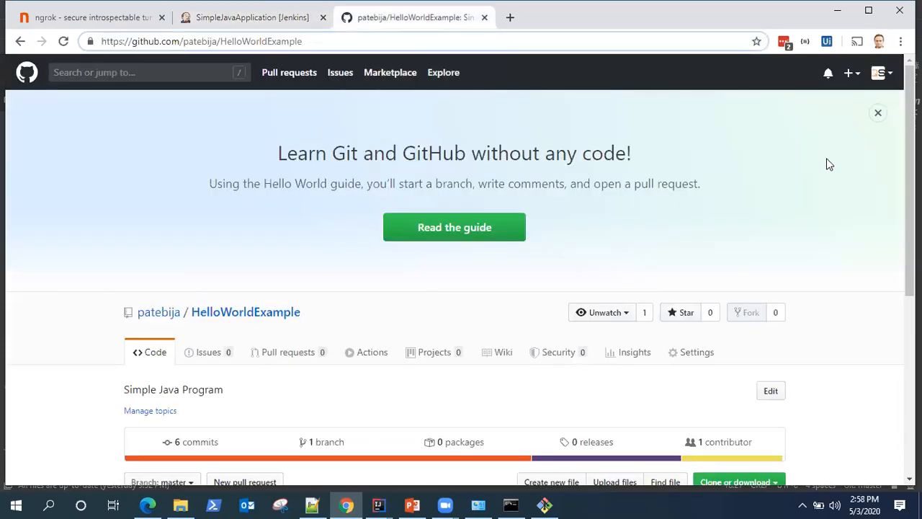
mouse_move(839, 213)
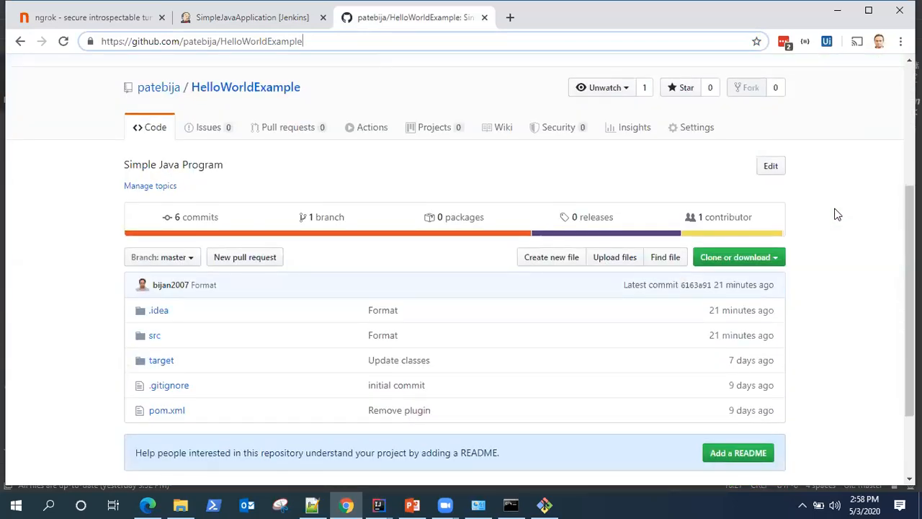
mouse_move(848, 242)
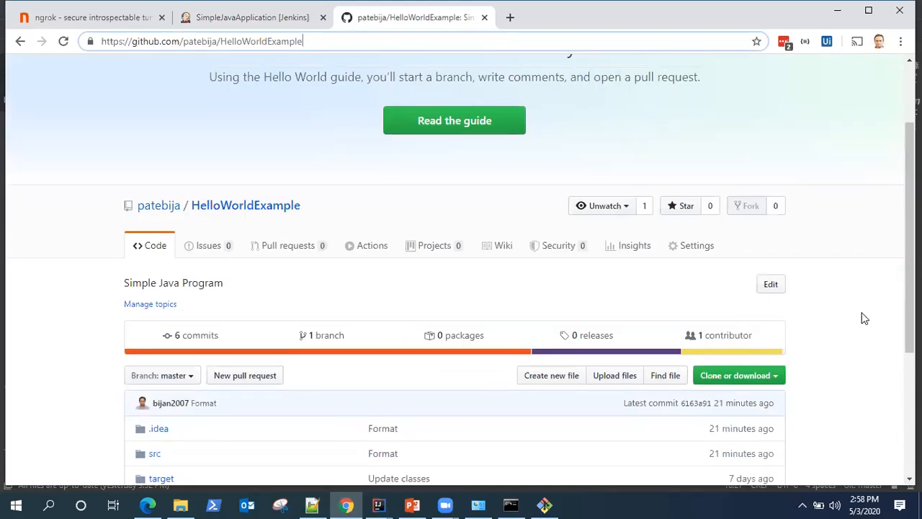
scroll(down, 3)
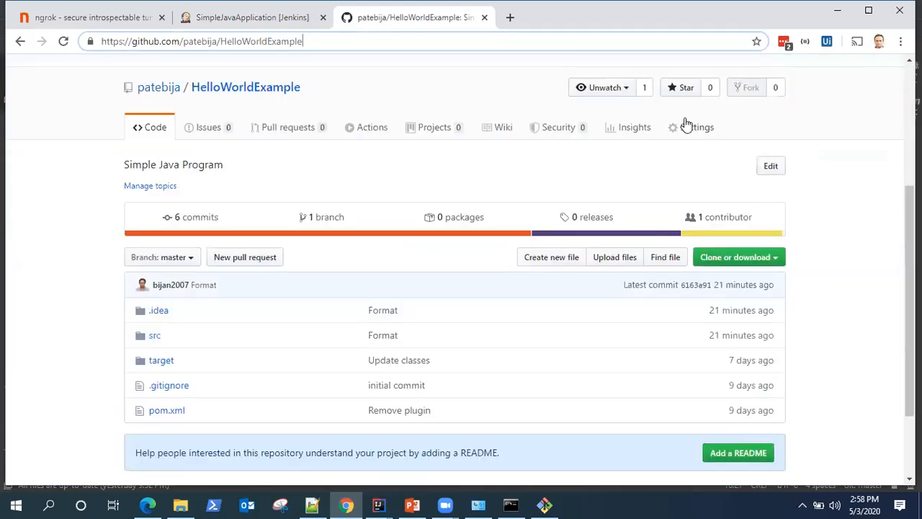
Go to the repository's Settings page showing the general Options.
click(699, 127)
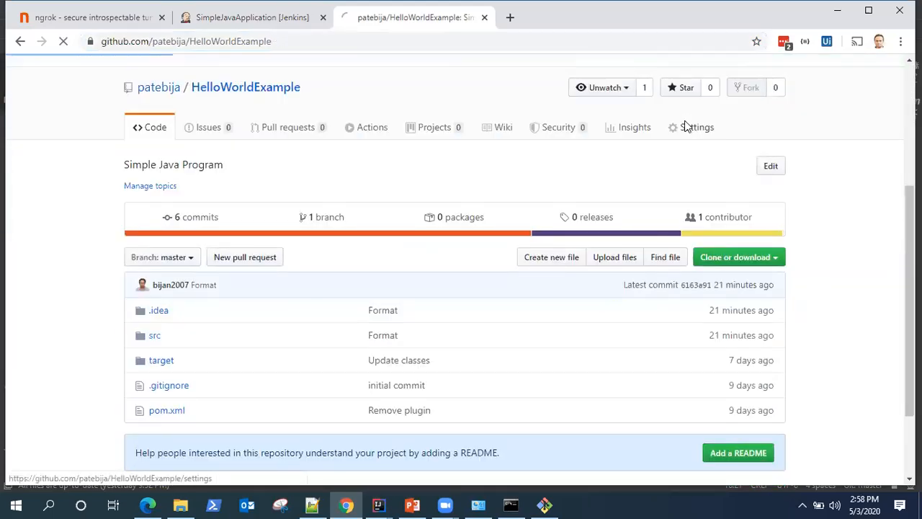
click(697, 127)
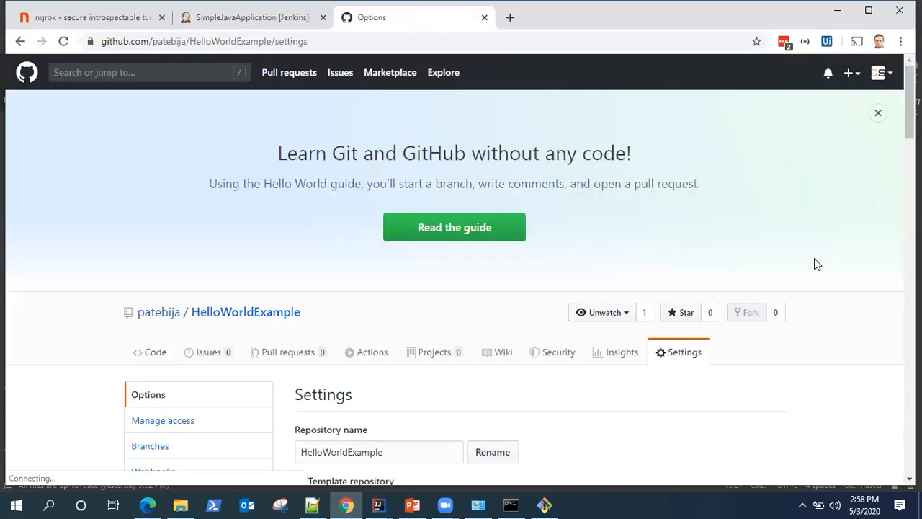
scroll(down, 3)
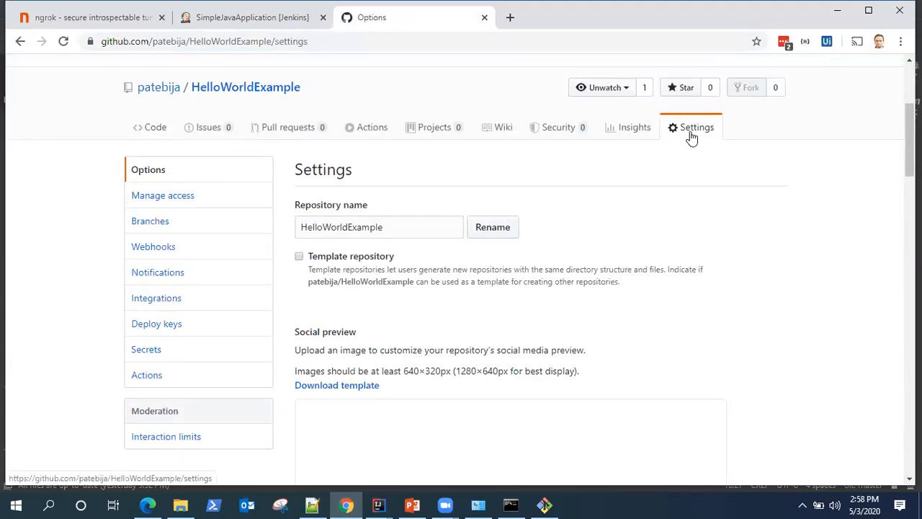
mouse_move(164, 303)
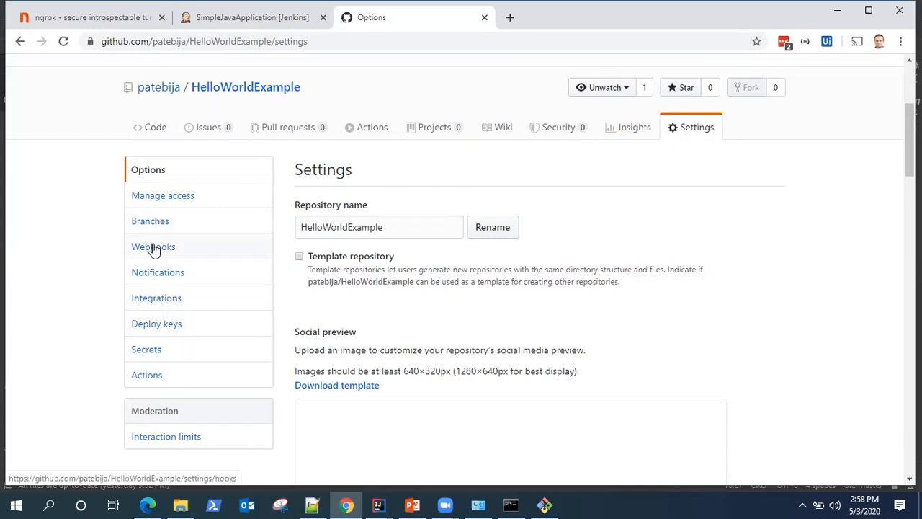
Show the Webhooks list with the existing ebe12640.ngrok.io/github-webhook/ entry.
click(153, 246)
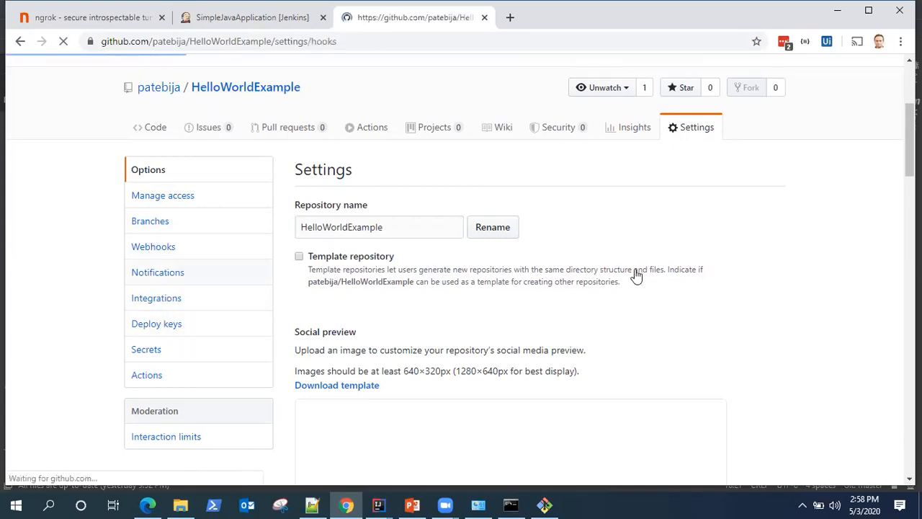
click(153, 247)
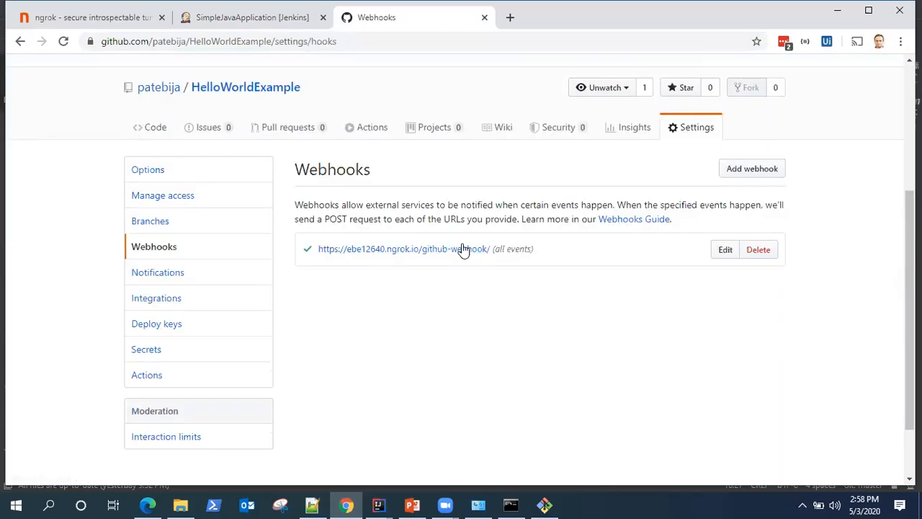
mouse_move(610, 291)
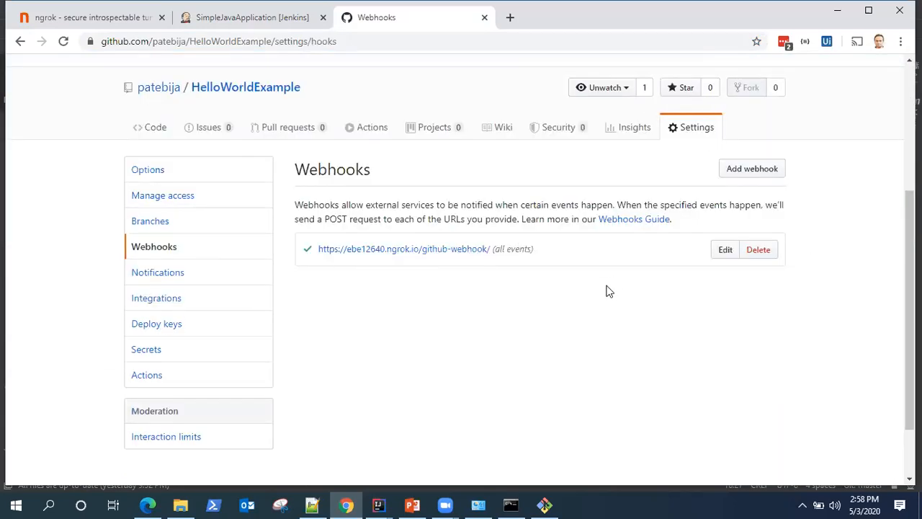
mouse_move(458, 206)
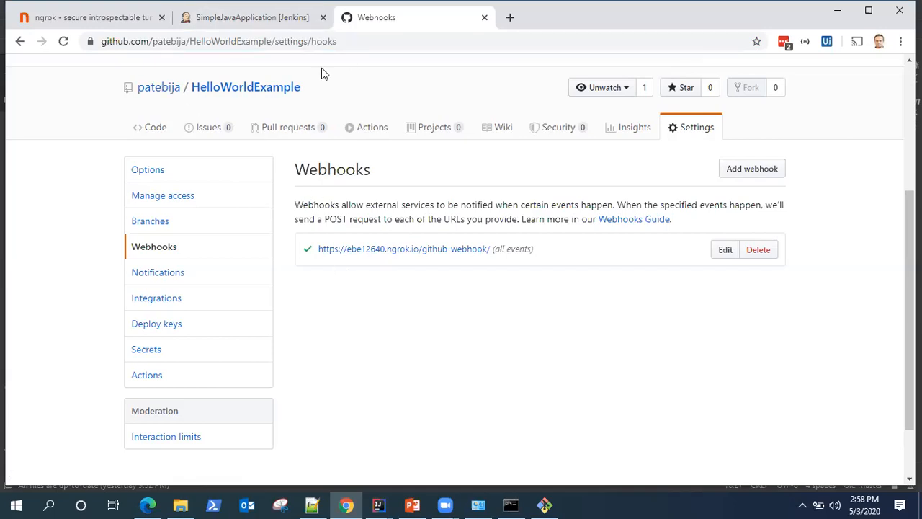
mouse_move(252, 17)
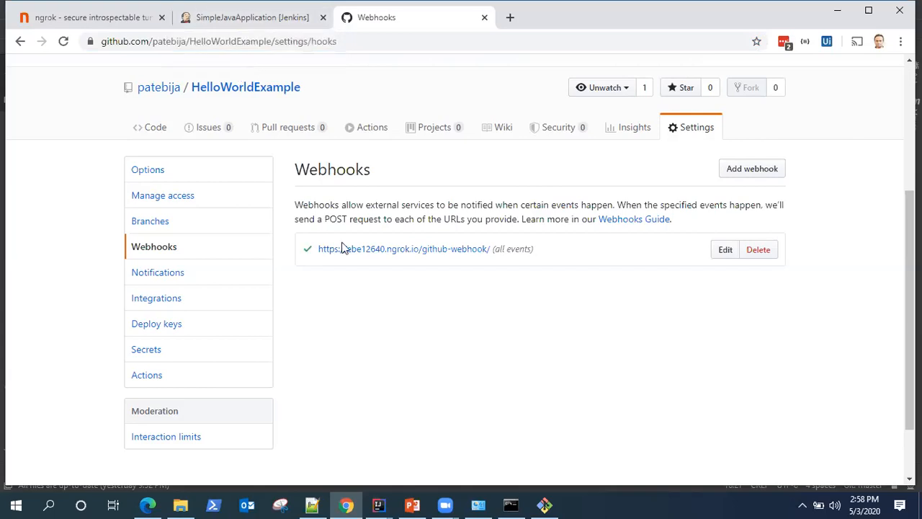
mouse_move(401, 247)
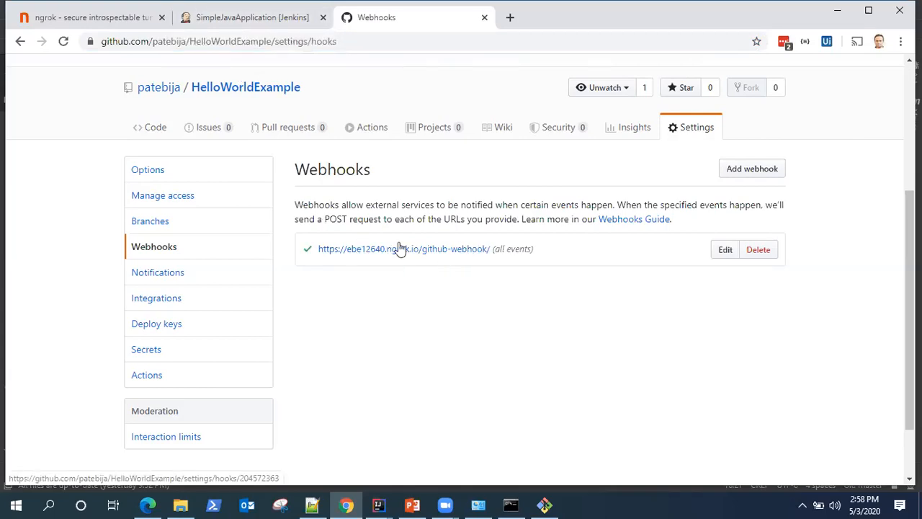
mouse_move(394, 256)
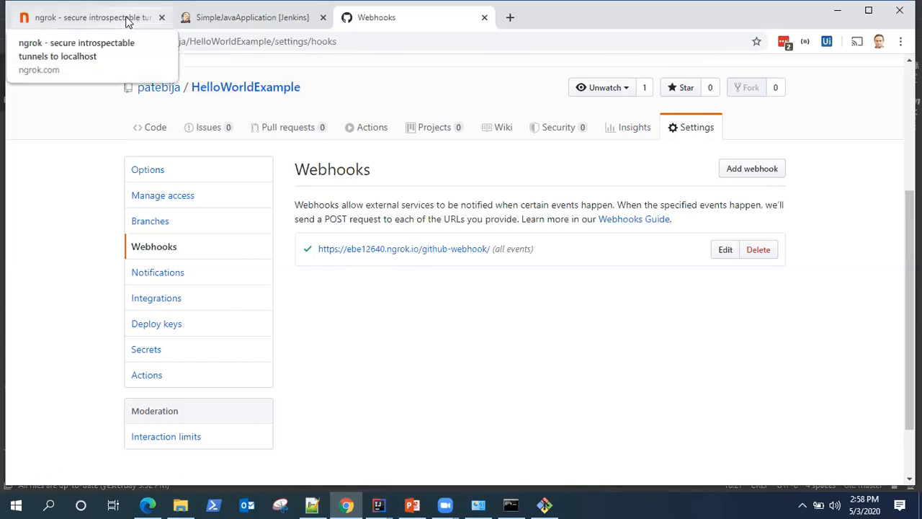
Read through the ngrok product overview page and head to the Download page.
click(86, 17)
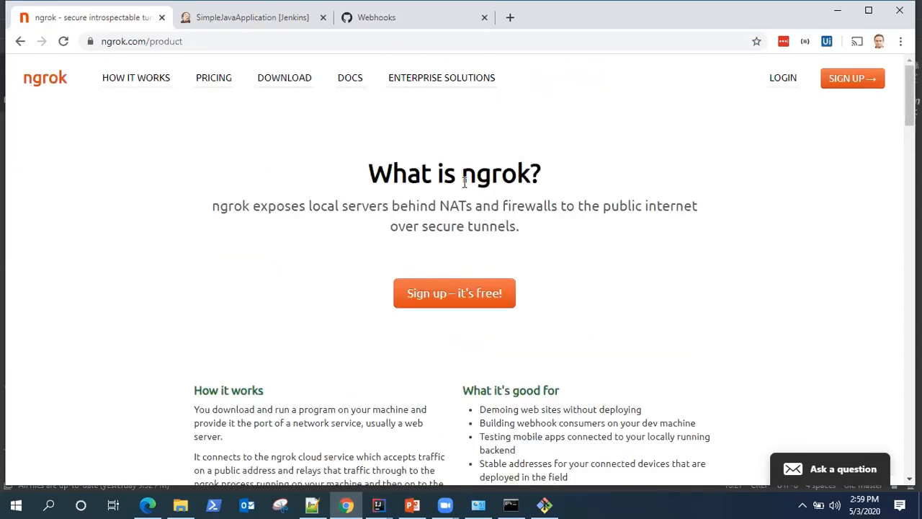
mouse_move(435, 202)
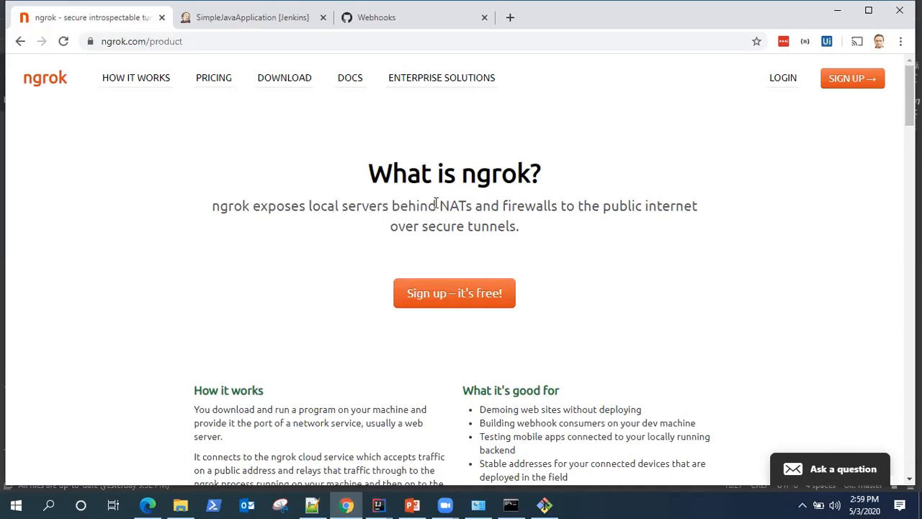
mouse_move(760, 283)
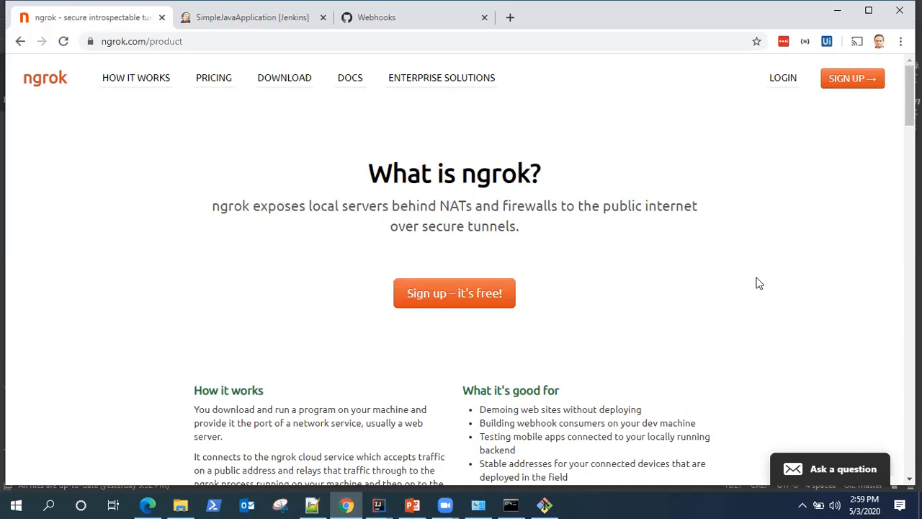
mouse_move(755, 312)
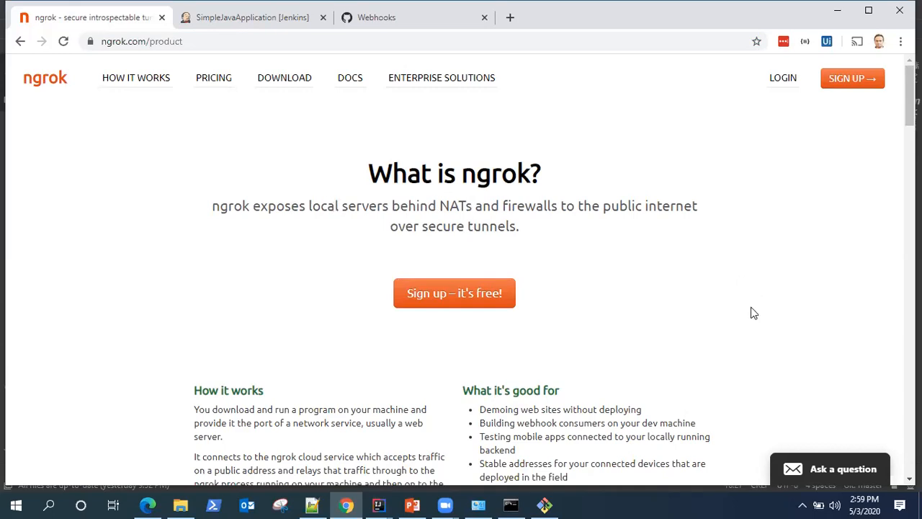
scroll(down, 3)
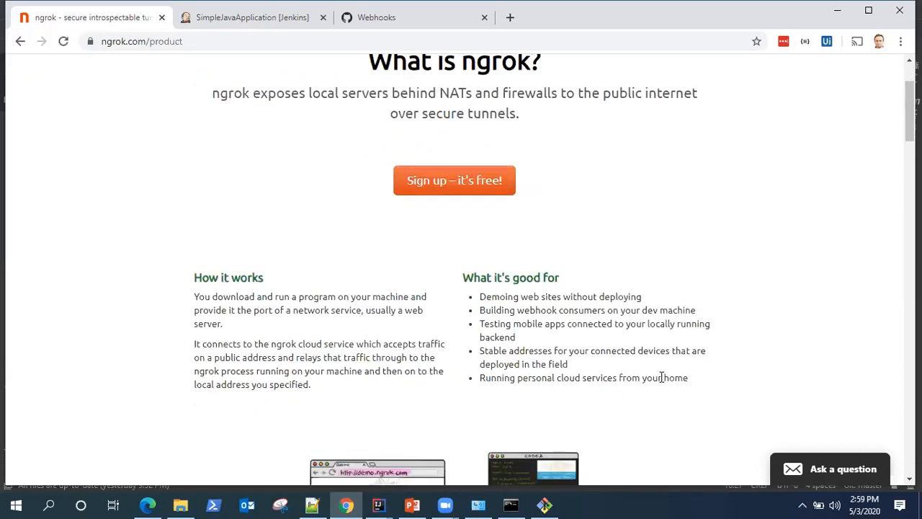
scroll(up, 3)
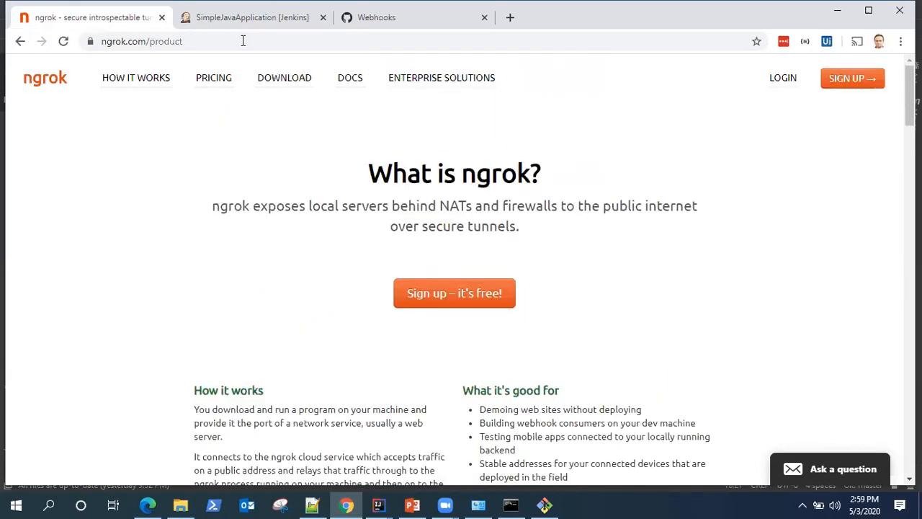
mouse_move(622, 239)
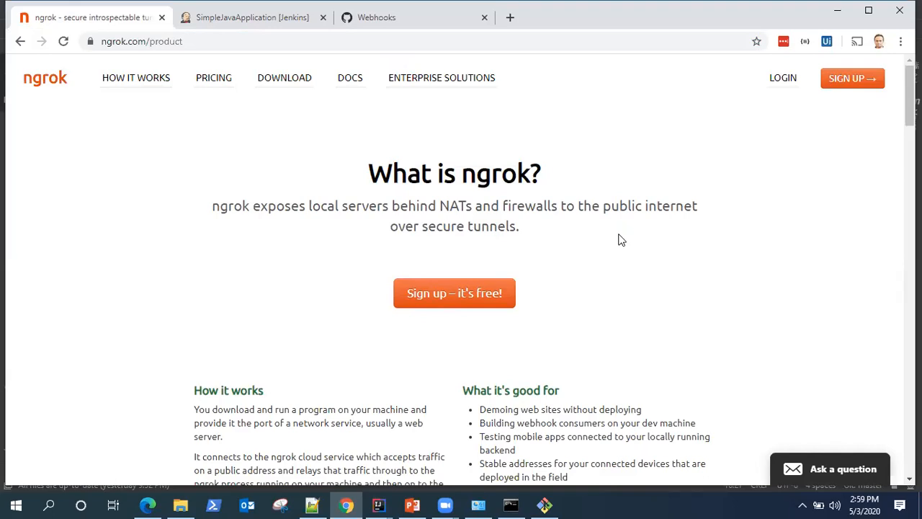
mouse_move(582, 297)
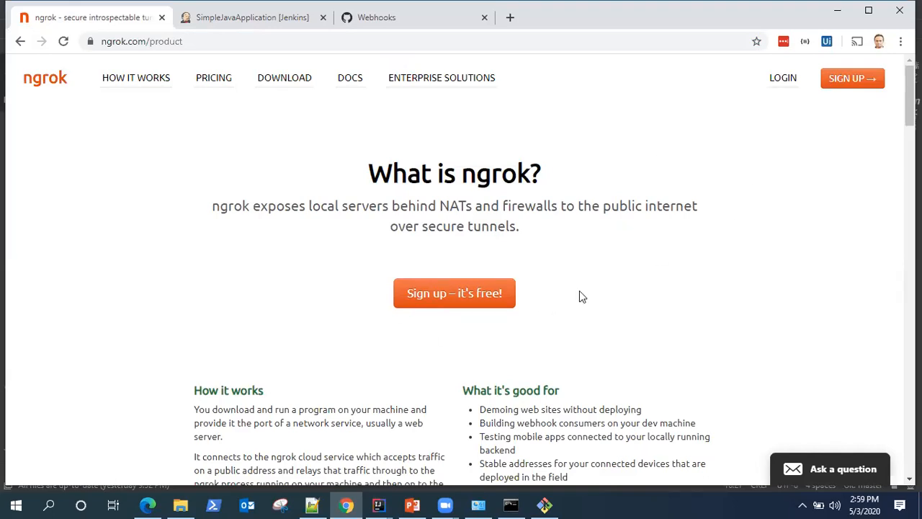
mouse_move(646, 244)
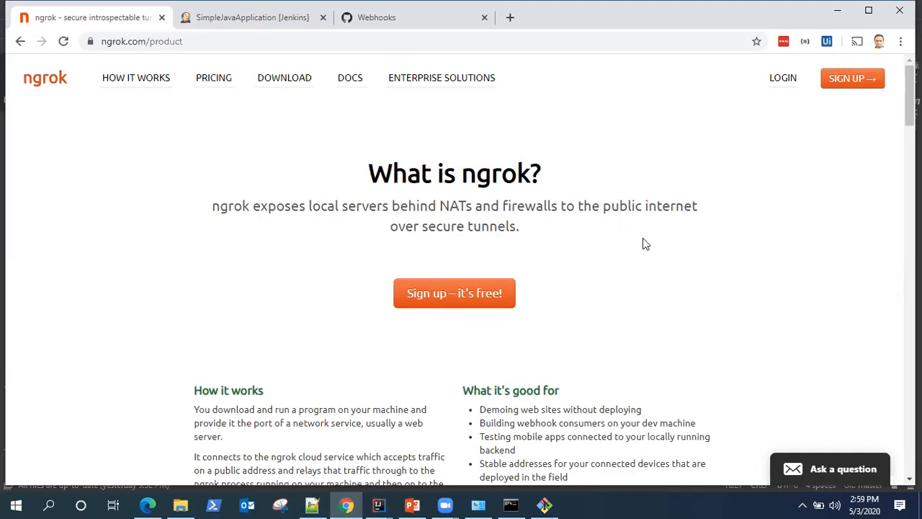
mouse_move(634, 291)
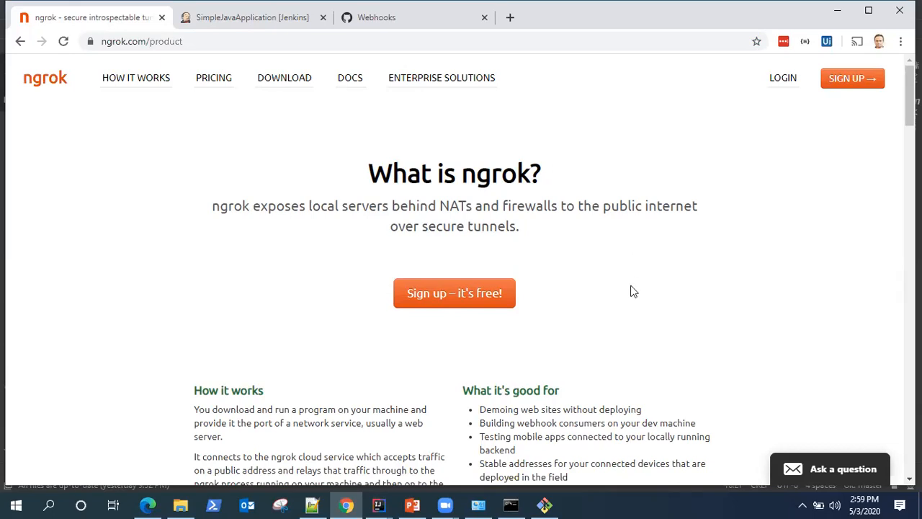
scroll(down, 3)
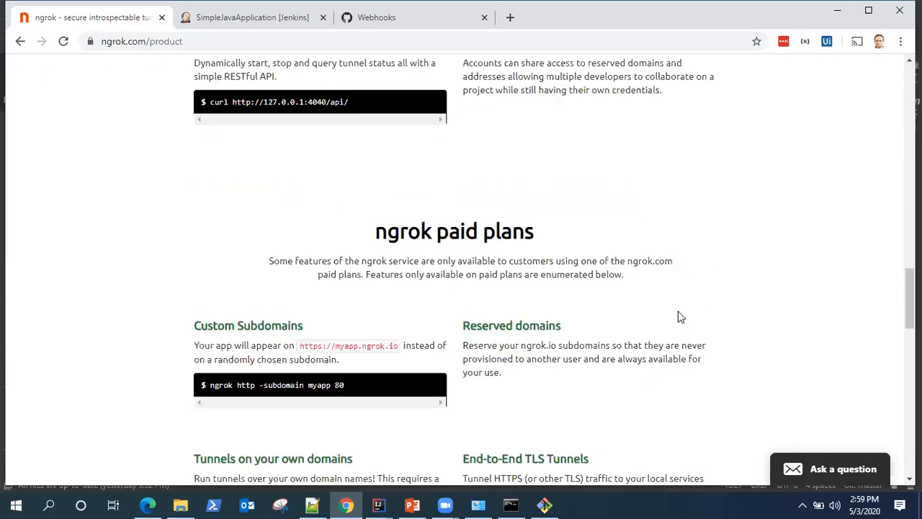
mouse_move(718, 310)
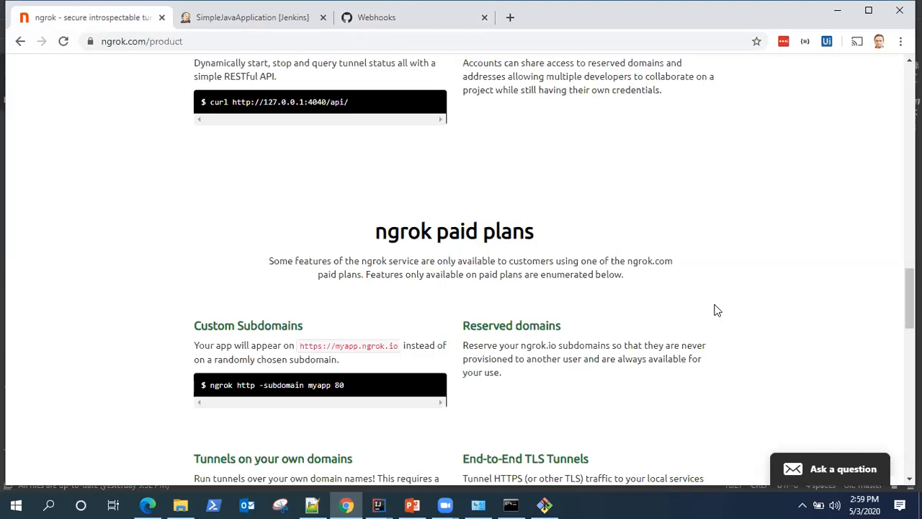
scroll(up, 3)
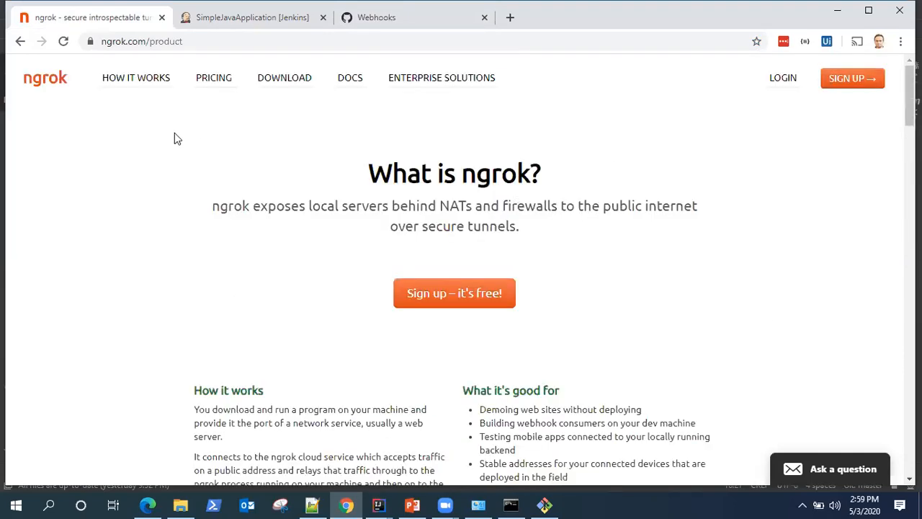
mouse_move(284, 78)
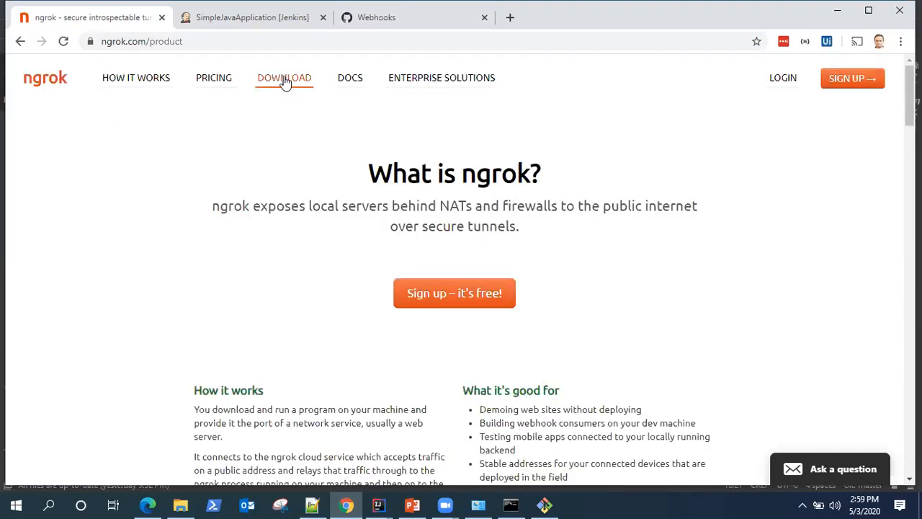
click(284, 78)
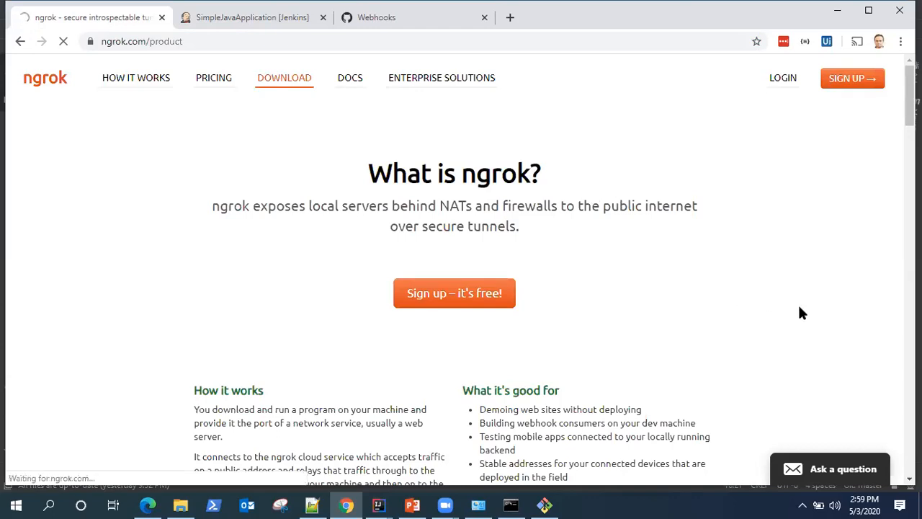
Load the ngrok download page and view its install steps.
click(284, 78)
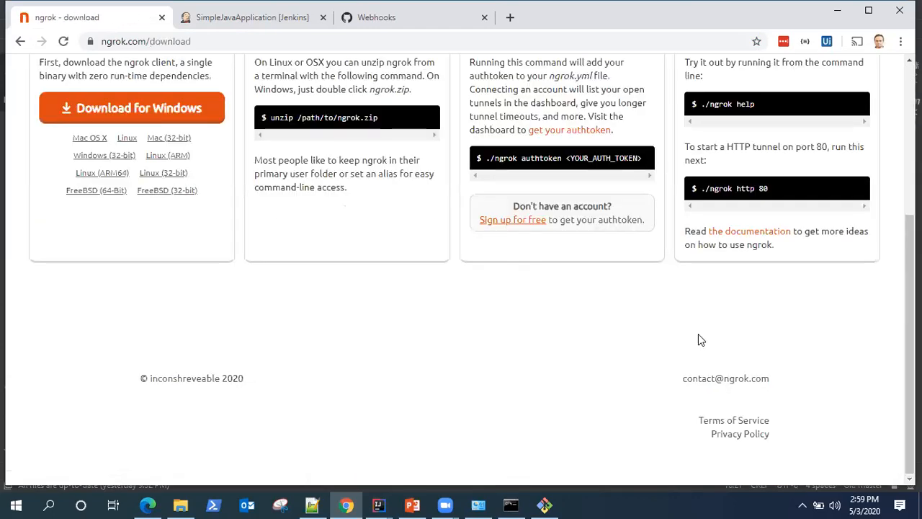
scroll(up, 3)
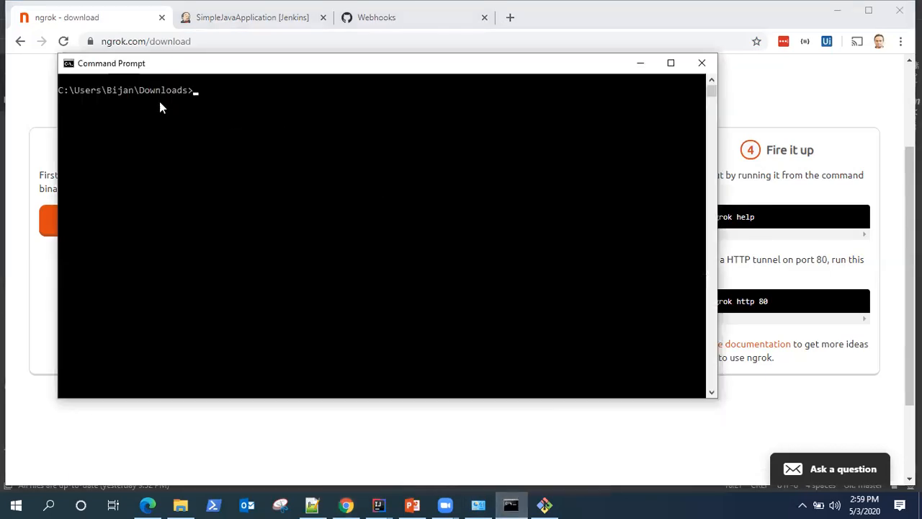
mouse_move(230, 101)
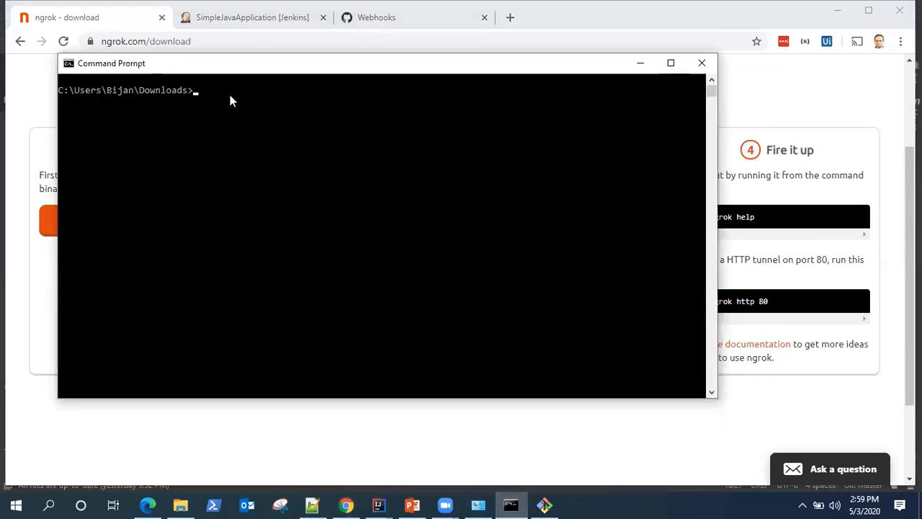
List the Downloads folder to find ngrok.exe and check it reports version 2.3.35.
text(dir)
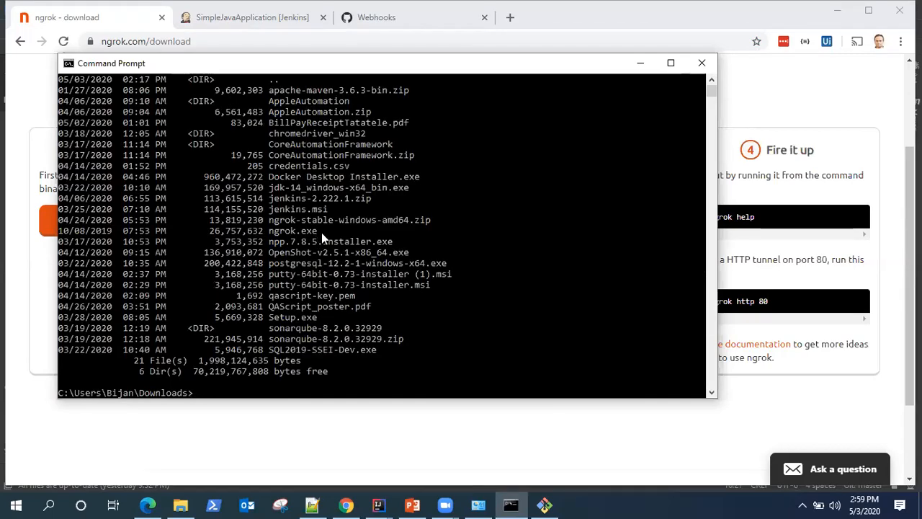
double_click(292, 231)
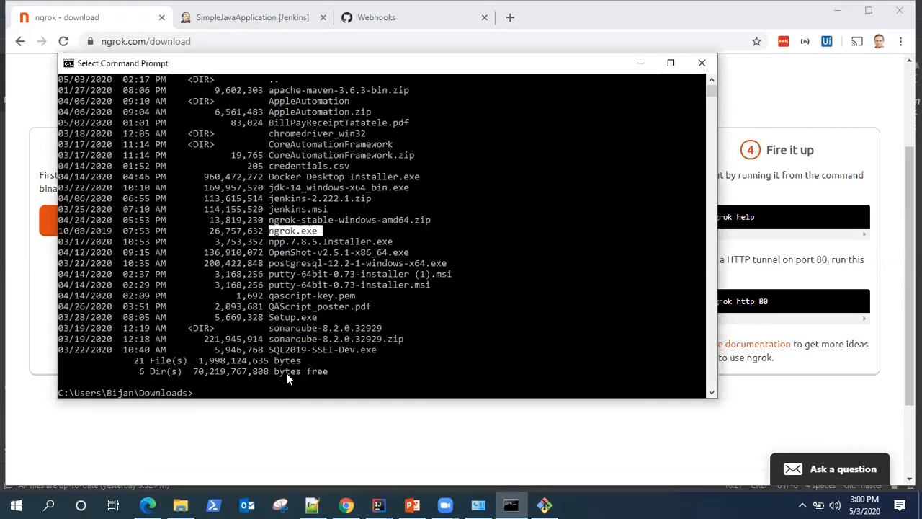
text(ngrok versio)
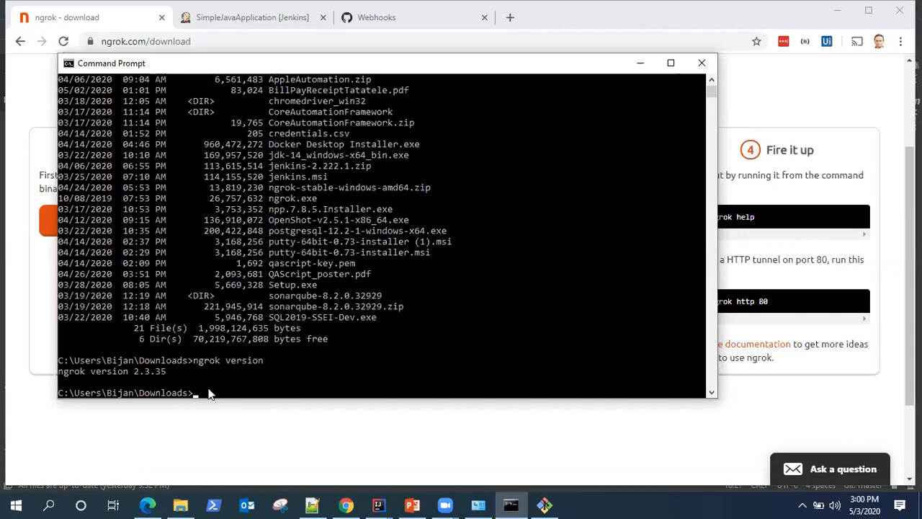
text(ng)
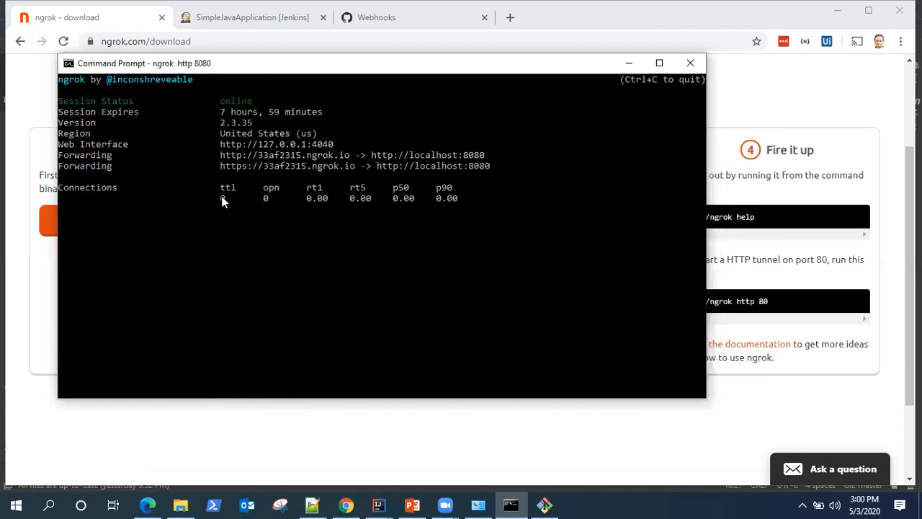
mouse_move(248, 160)
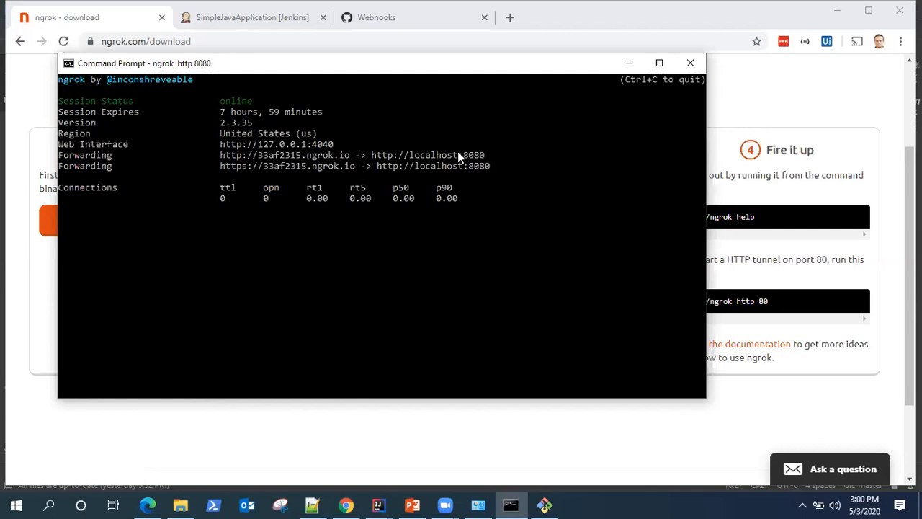
mouse_move(362, 173)
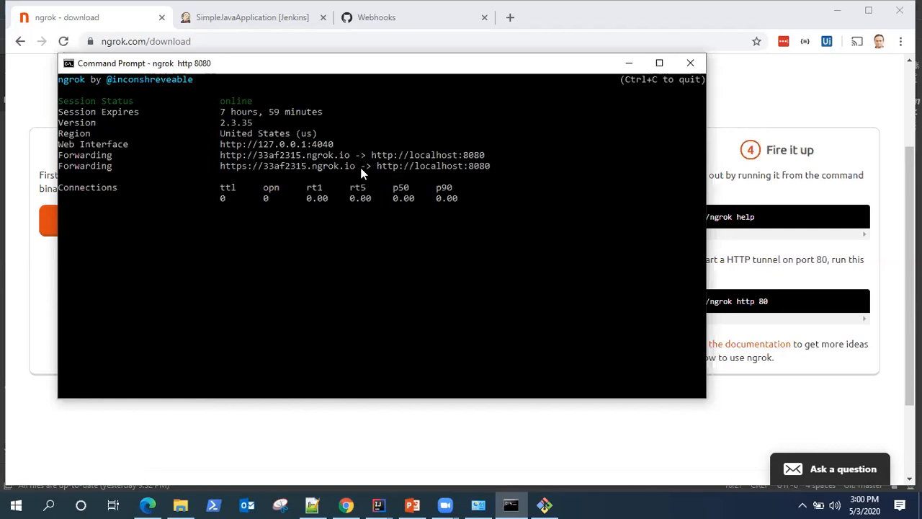
mouse_move(248, 165)
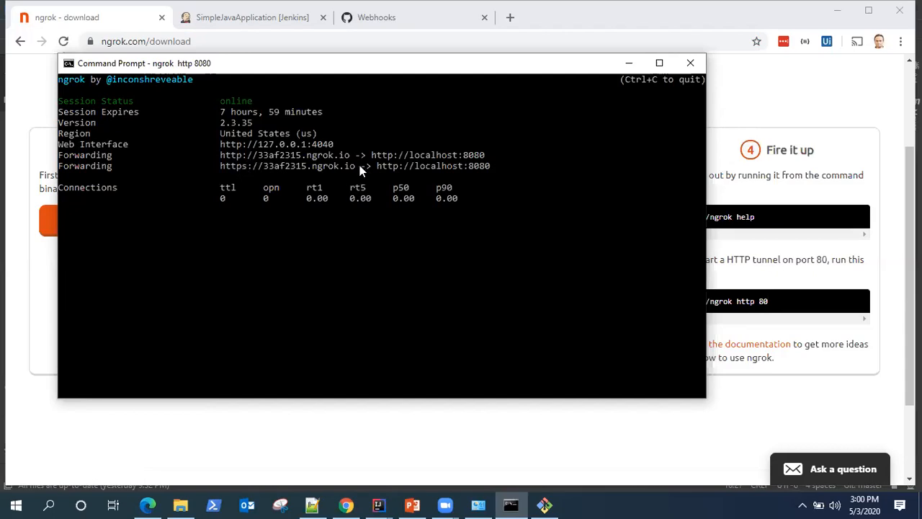
double_click(286, 165)
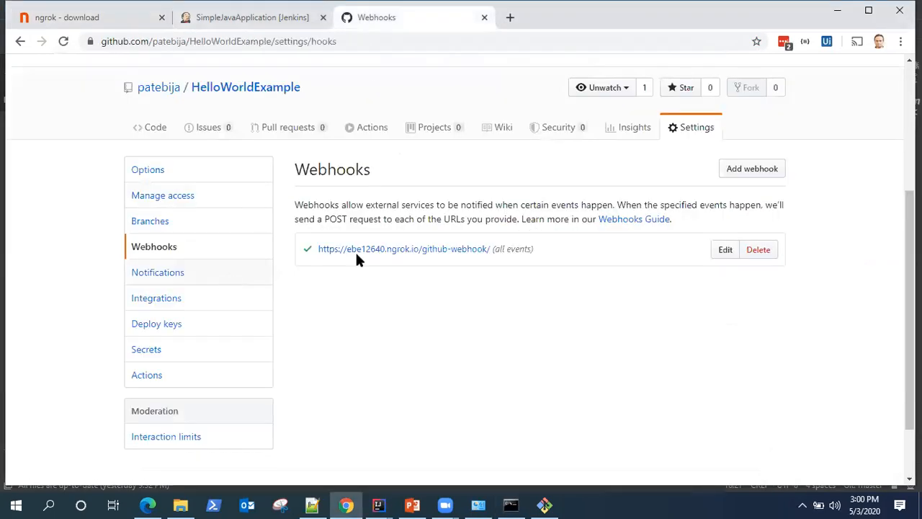
mouse_move(724, 249)
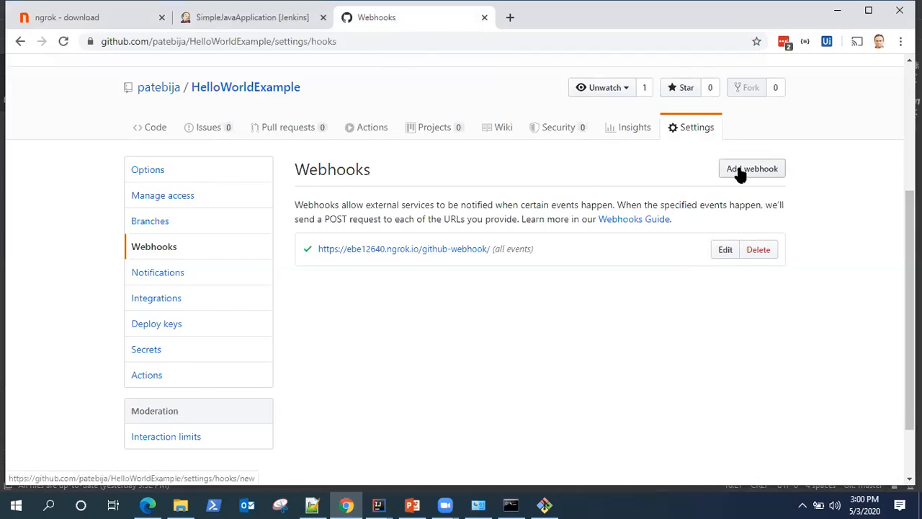
mouse_move(725, 250)
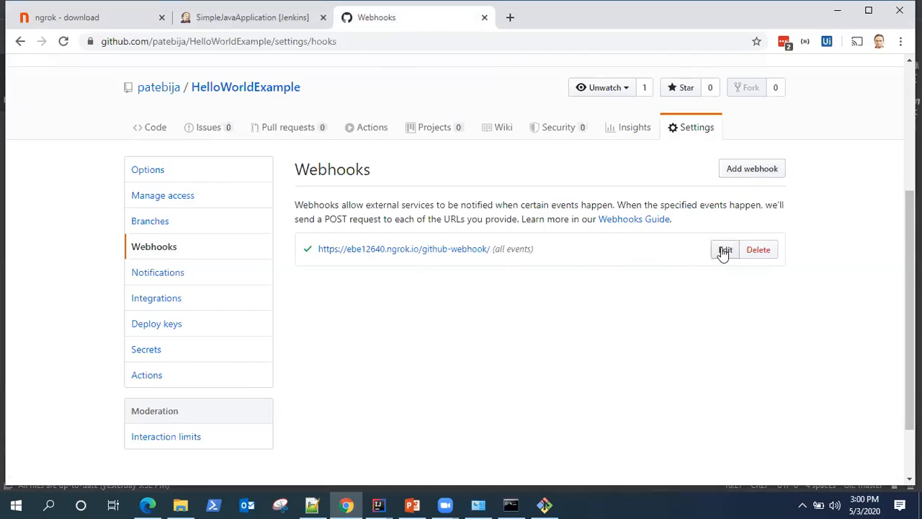
click(725, 250)
text(https://33af2315.ngrok.io/github-webhook/)
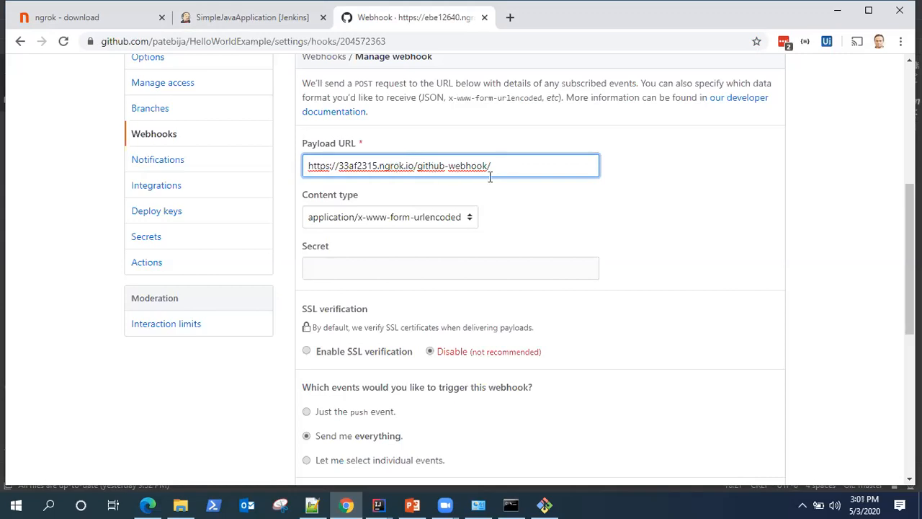
mouse_move(435, 222)
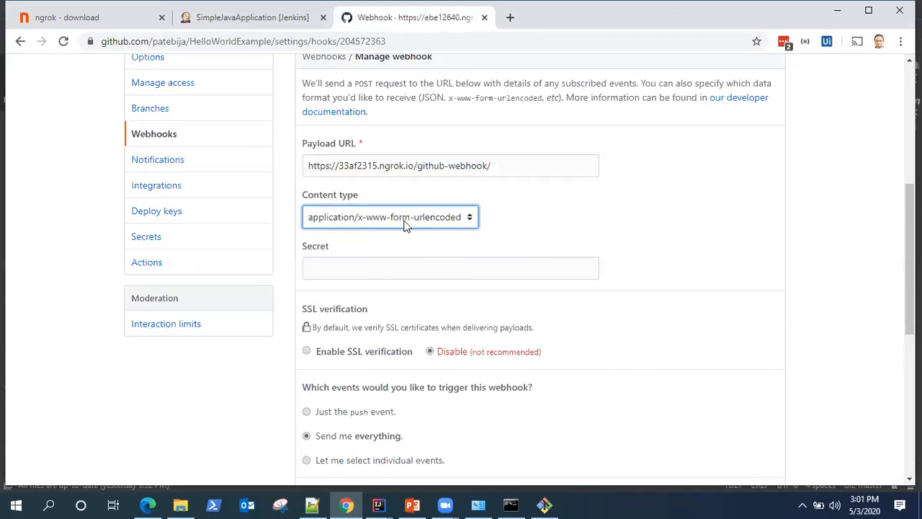
mouse_move(444, 227)
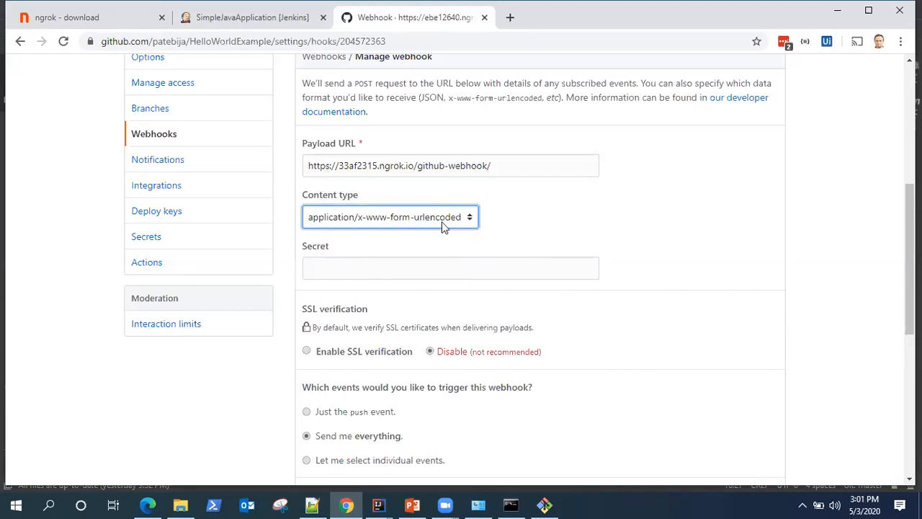
scroll(down, 3)
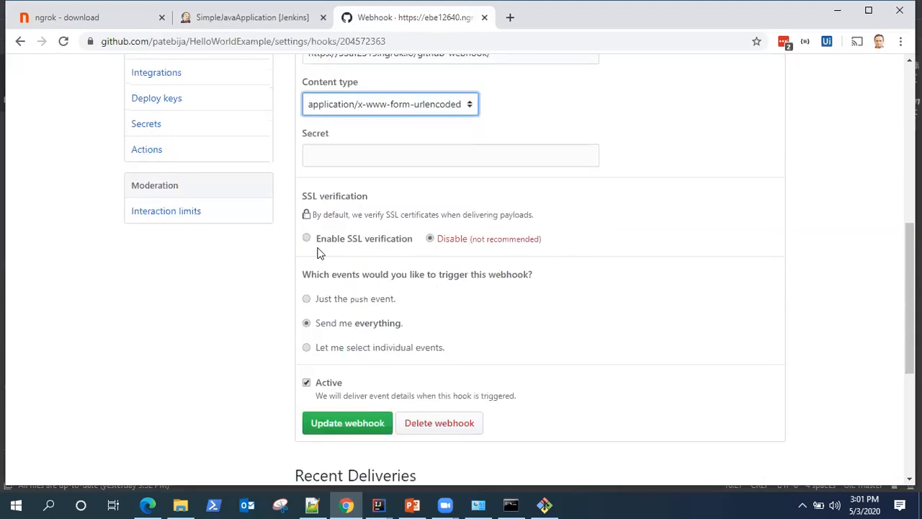
mouse_move(536, 286)
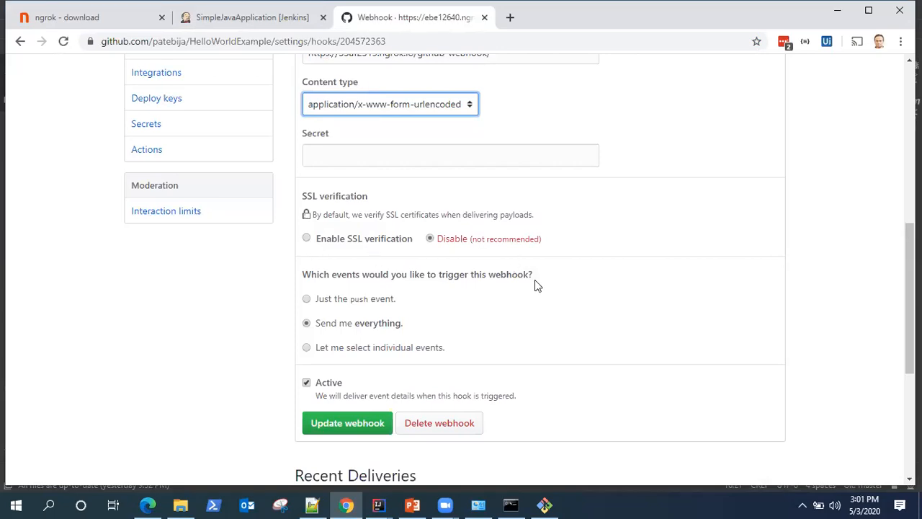
scroll(down, 3)
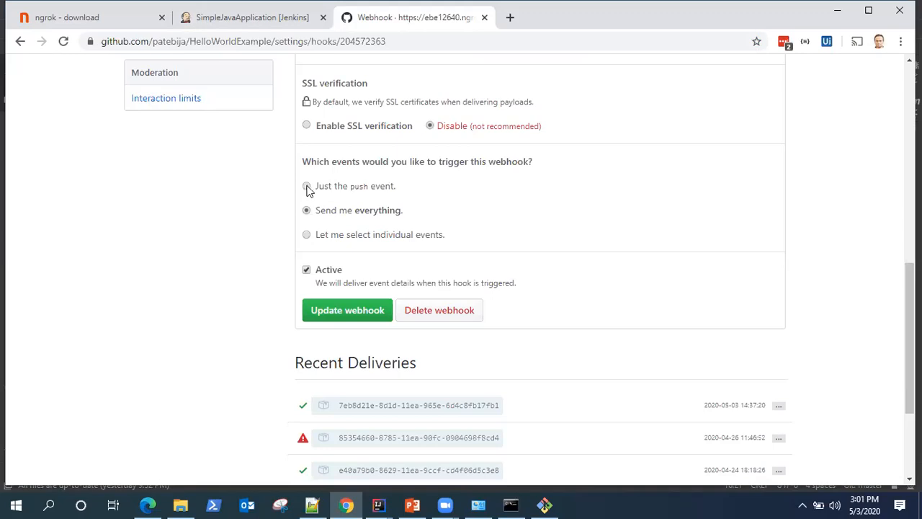
mouse_move(395, 193)
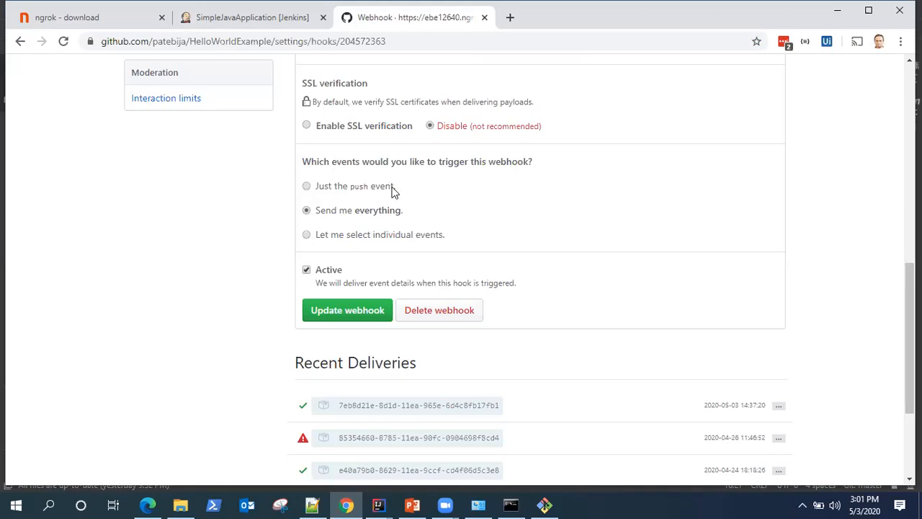
mouse_move(363, 244)
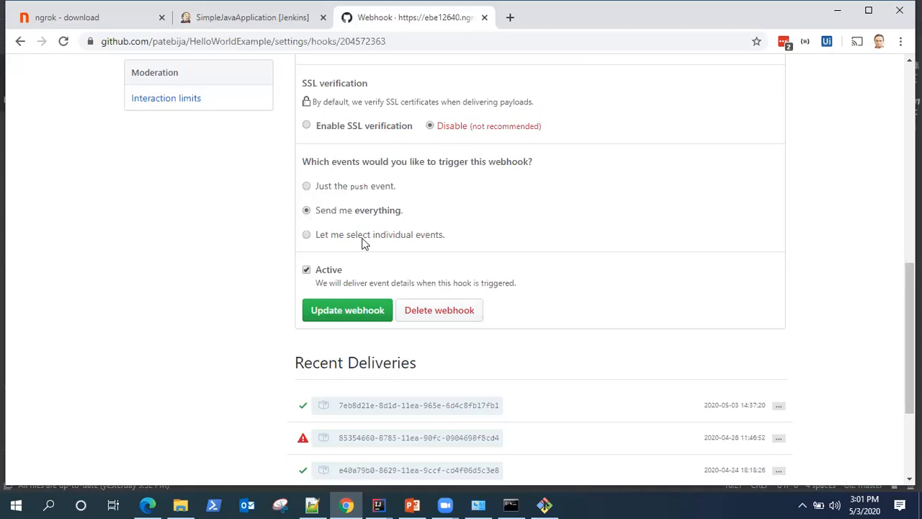
Update the webhook and confirm the ngrok payload URL appears in the repository's Webhooks list.
click(347, 310)
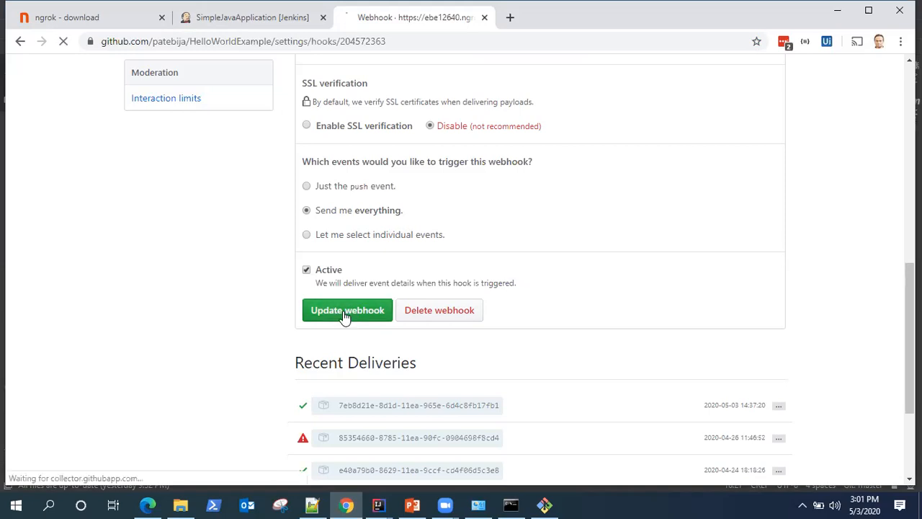
click(347, 310)
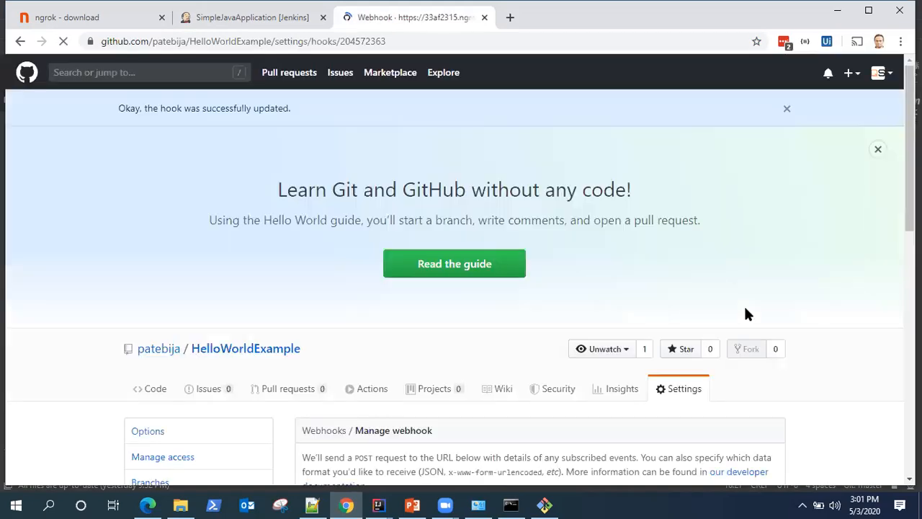
scroll(down, 3)
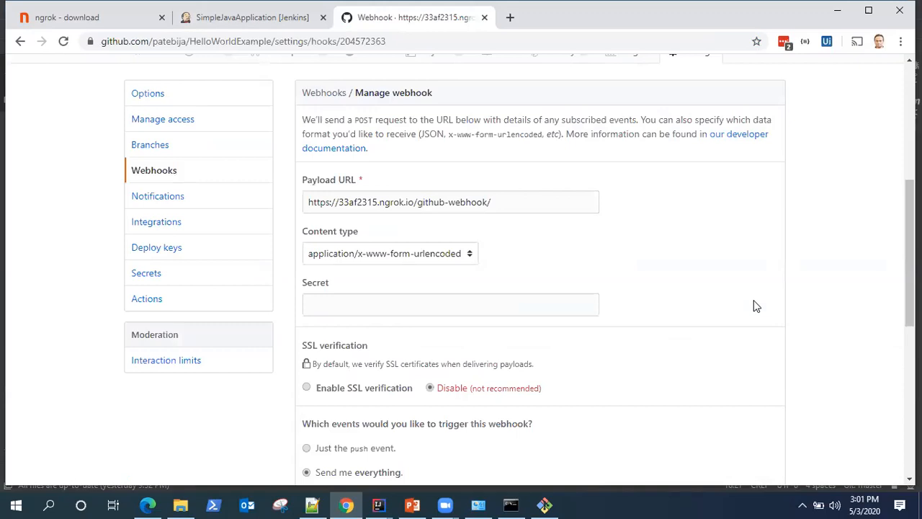
scroll(down, 3)
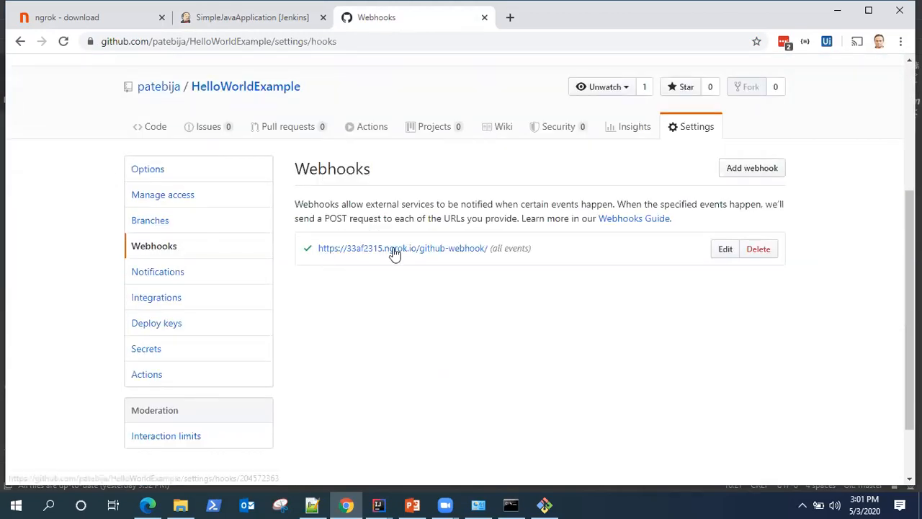
mouse_move(548, 244)
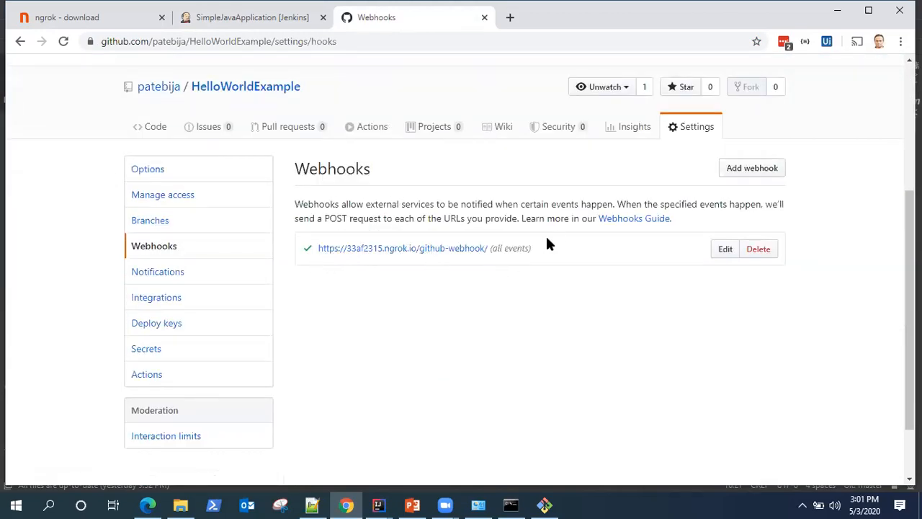
mouse_move(252, 17)
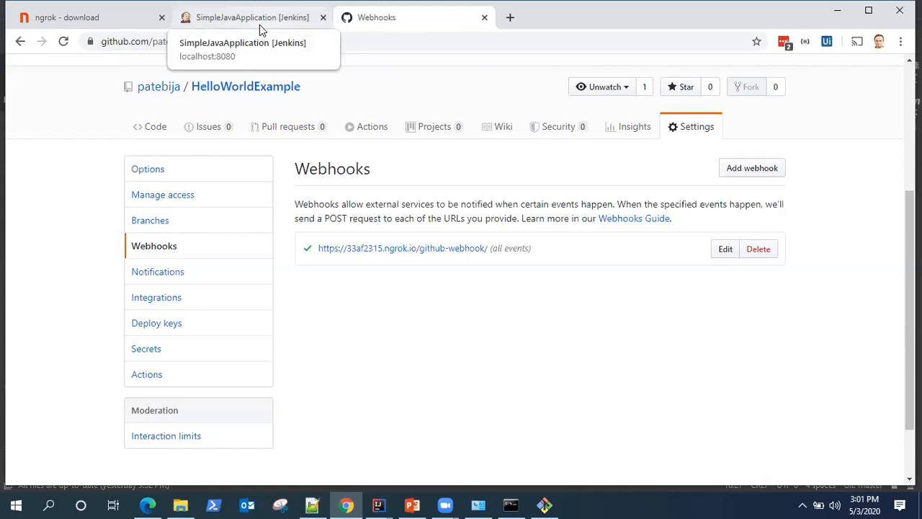
Return to the SimpleJavaApplication job in Jenkins, where build #9 is the latest in Build History.
click(253, 17)
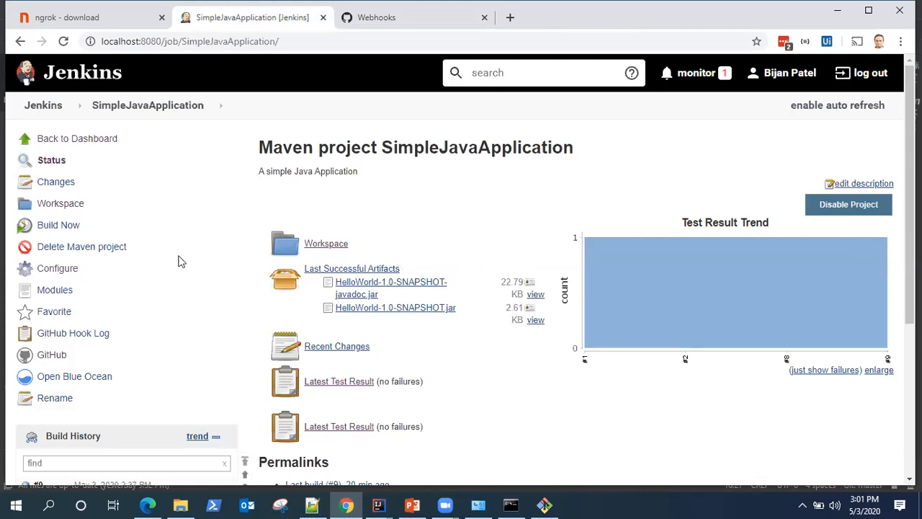
scroll(down, 3)
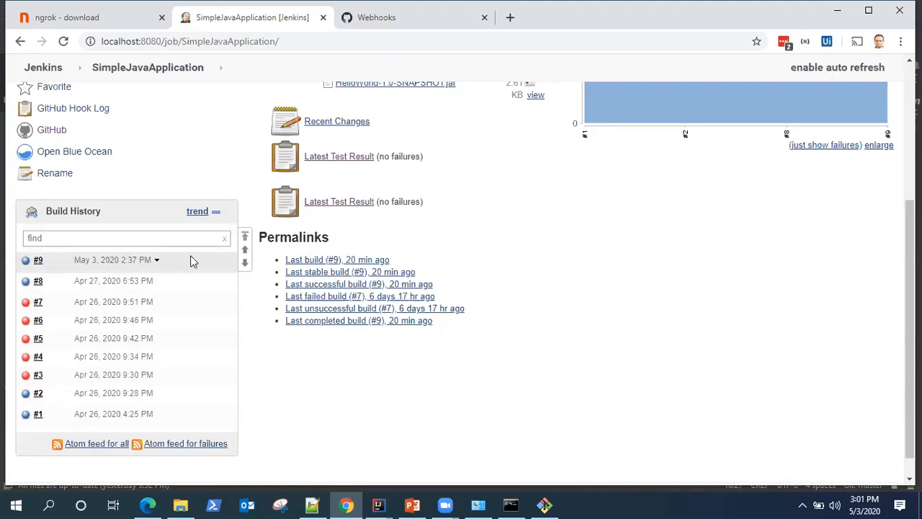
mouse_move(378, 504)
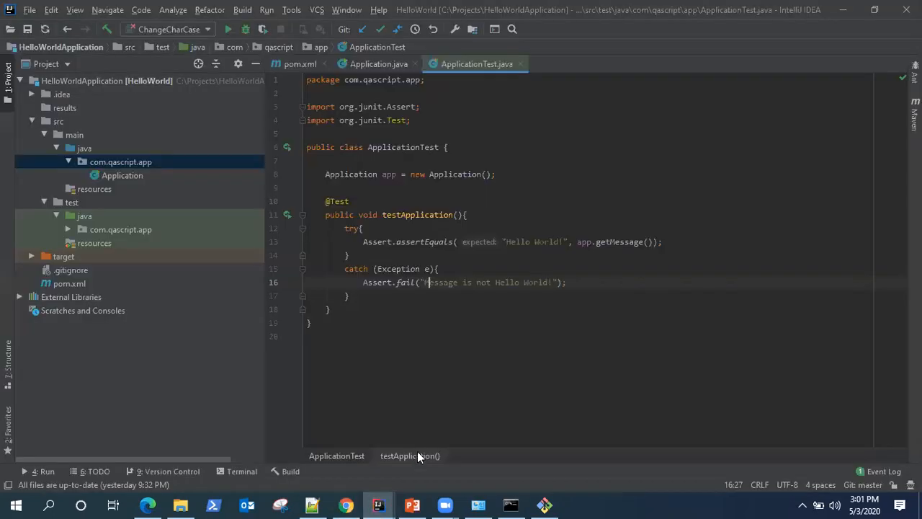
mouse_move(525, 270)
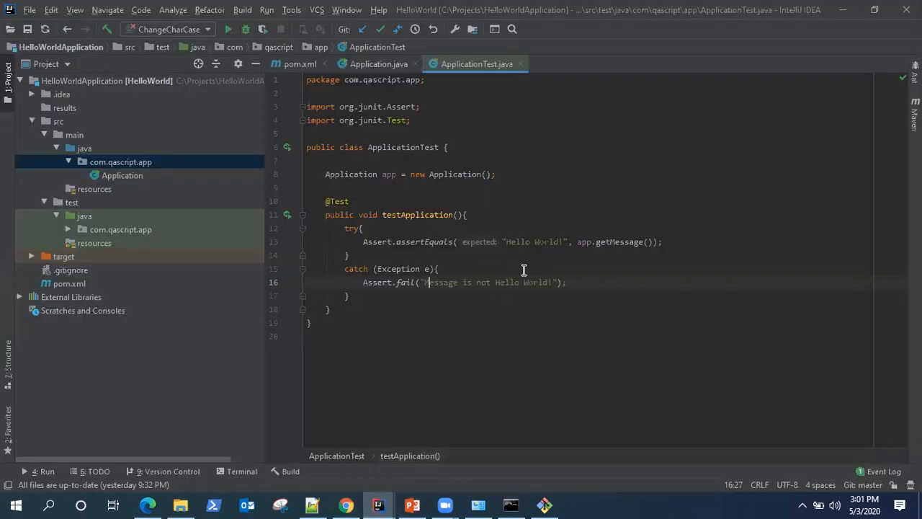
mouse_move(551, 282)
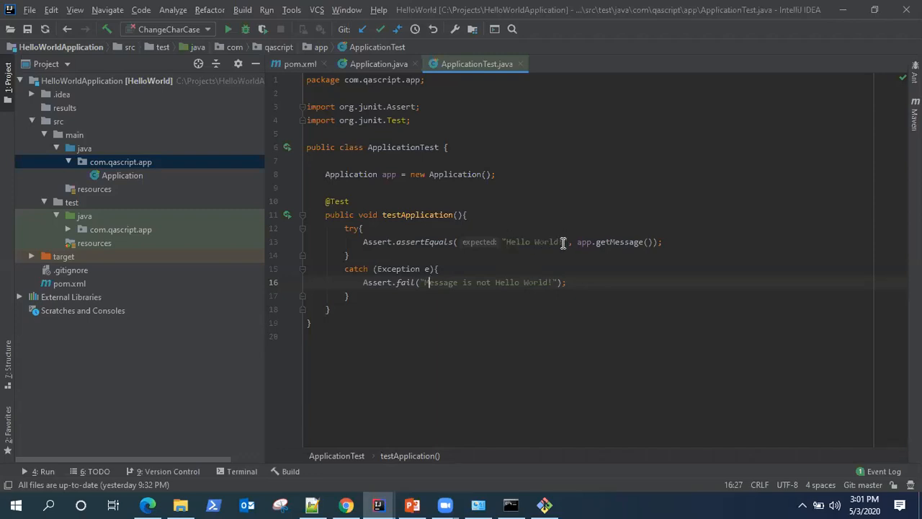
Change the ApplicationTest expected message from "Hello World!" to "Hello World Users".
click(562, 242)
text( Us)
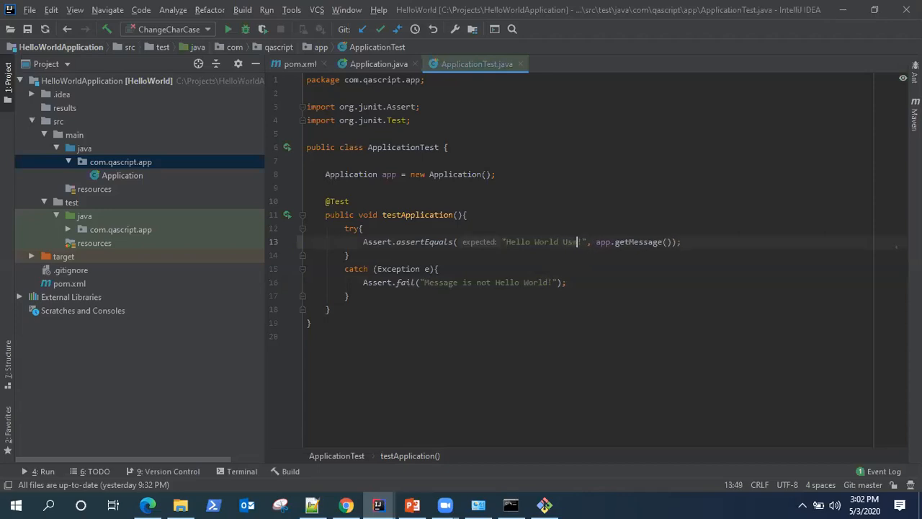
text(ers!", app.getMessage());)
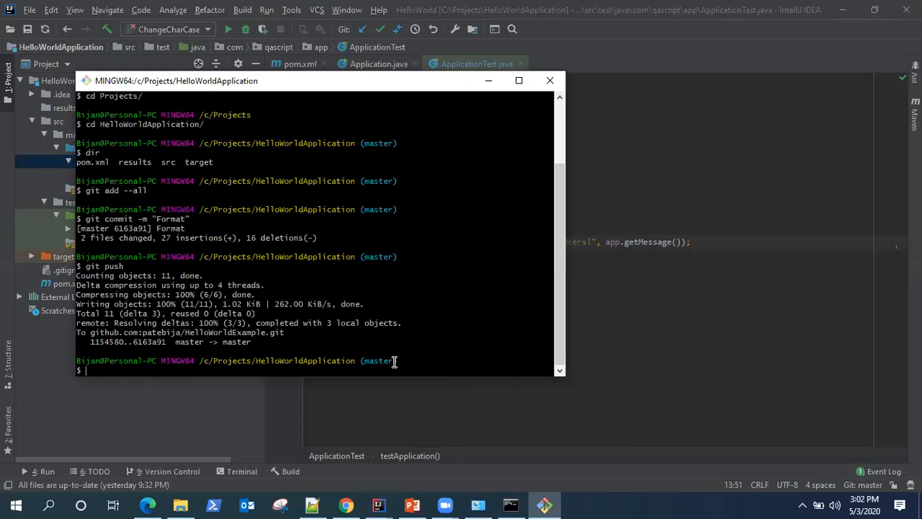
In Git Bash run git add --all, git commit -m "Cleanup" and git push to GitHub.
text(git)
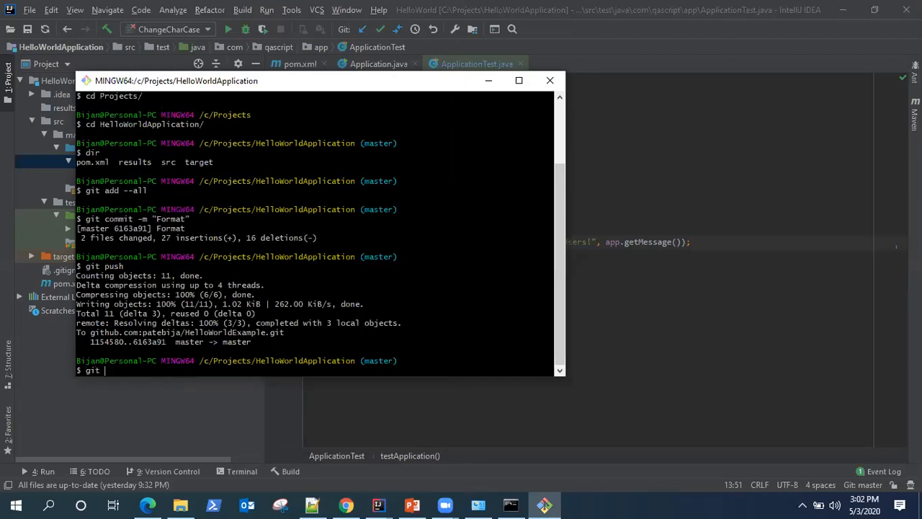
text(add --all)
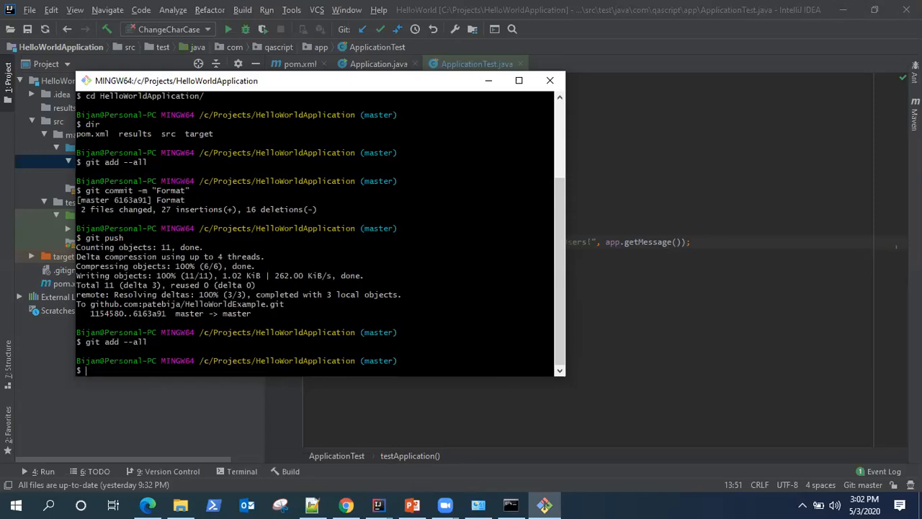
text(sit commit -m ")
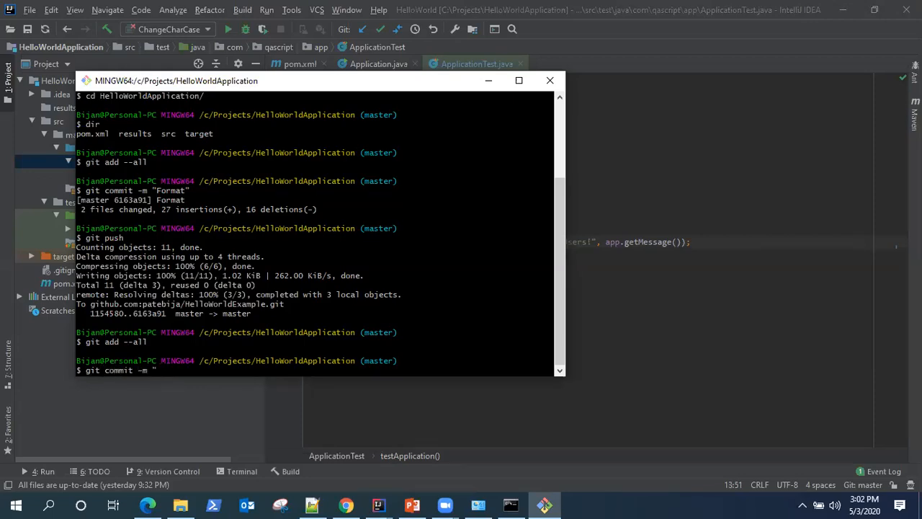
text(Cleanup")
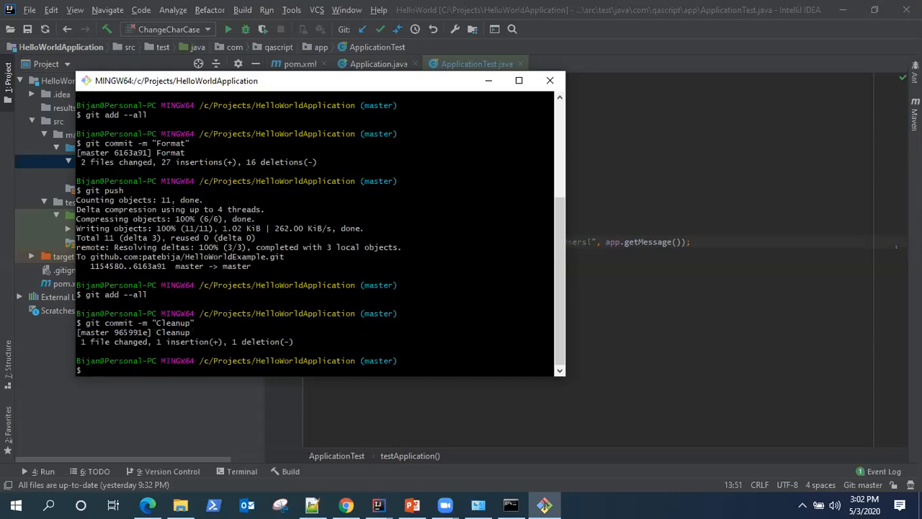
text(git push)
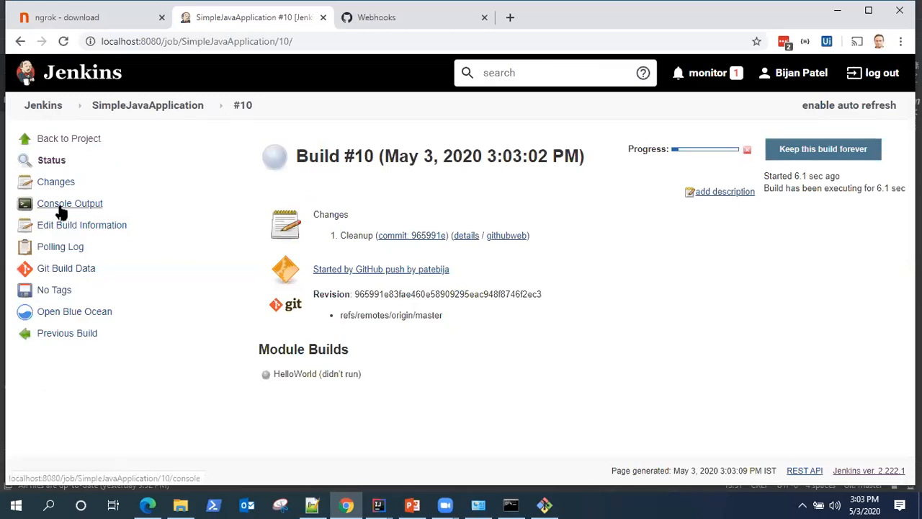
Show the console output of the push-triggered Jenkins build #10.
click(69, 203)
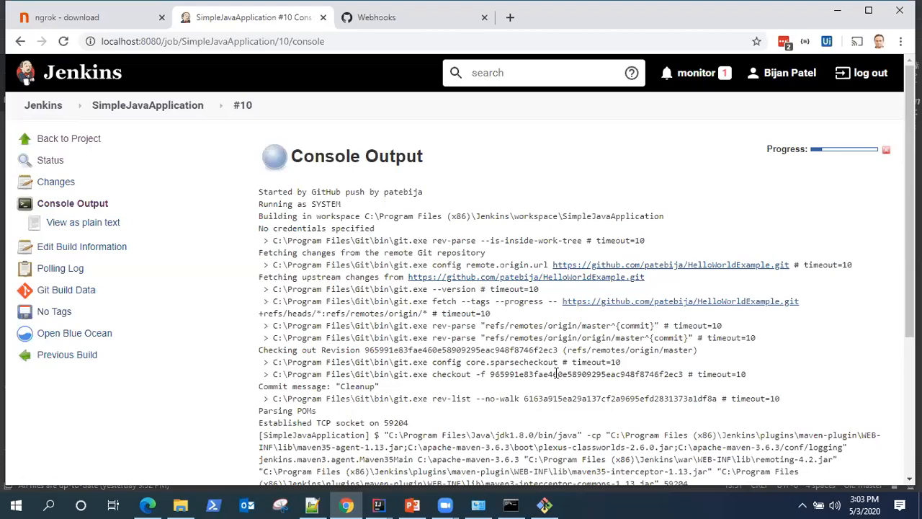
Scroll the console to the Maven test results: testApplication failed, expected Hello World Users, was Hello World.
scroll(down, 3)
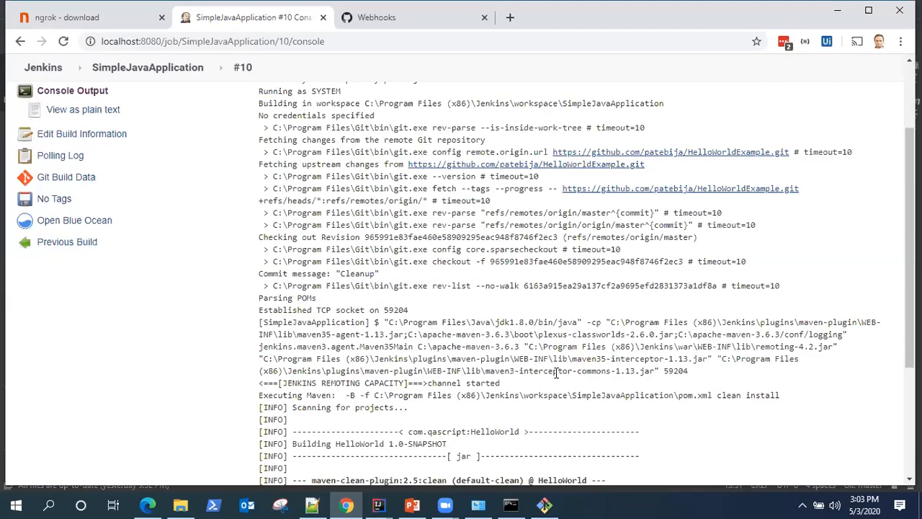
scroll(down, 3)
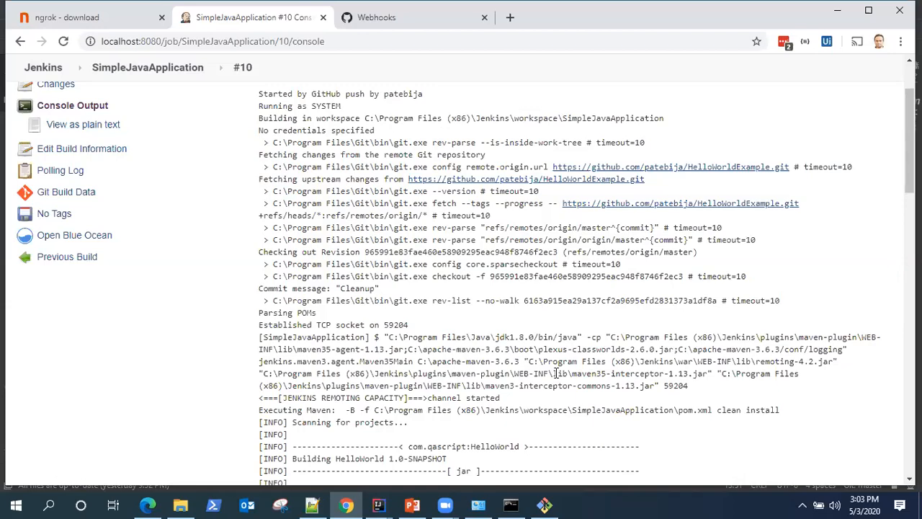
mouse_move(643, 324)
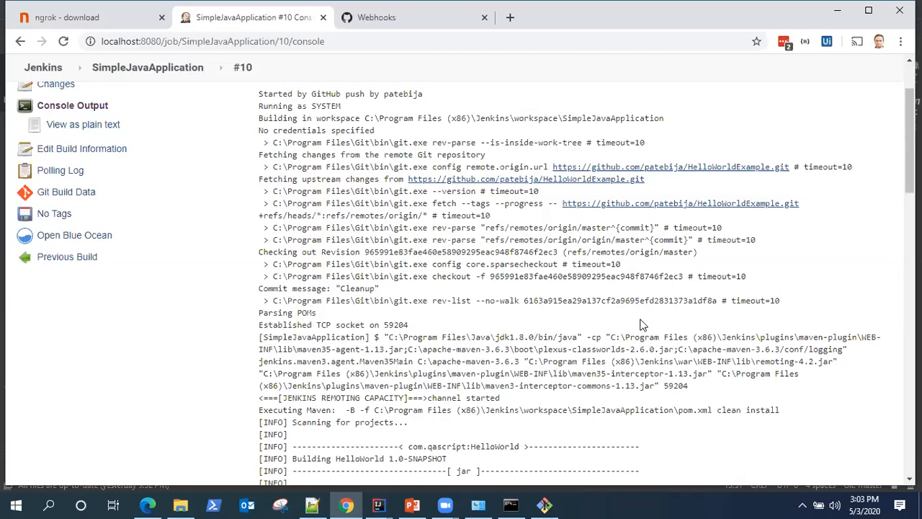
scroll(down, 3)
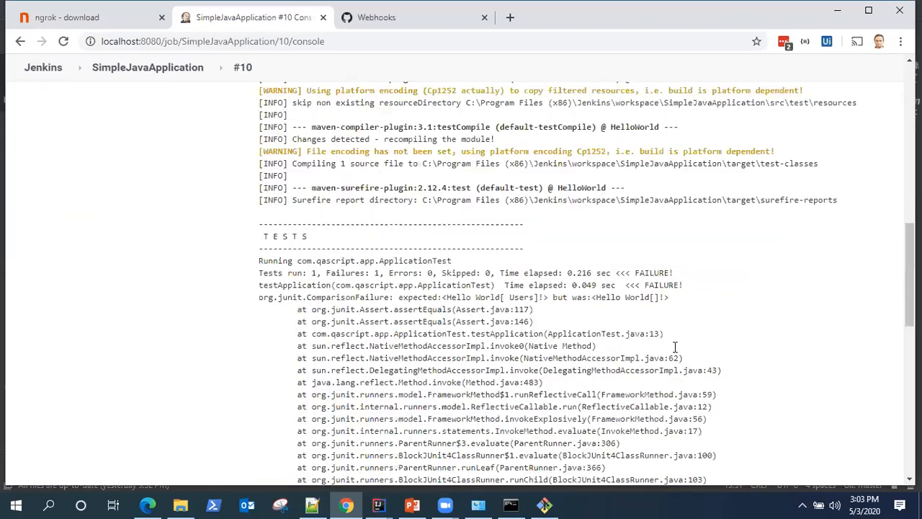
scroll(down, 3)
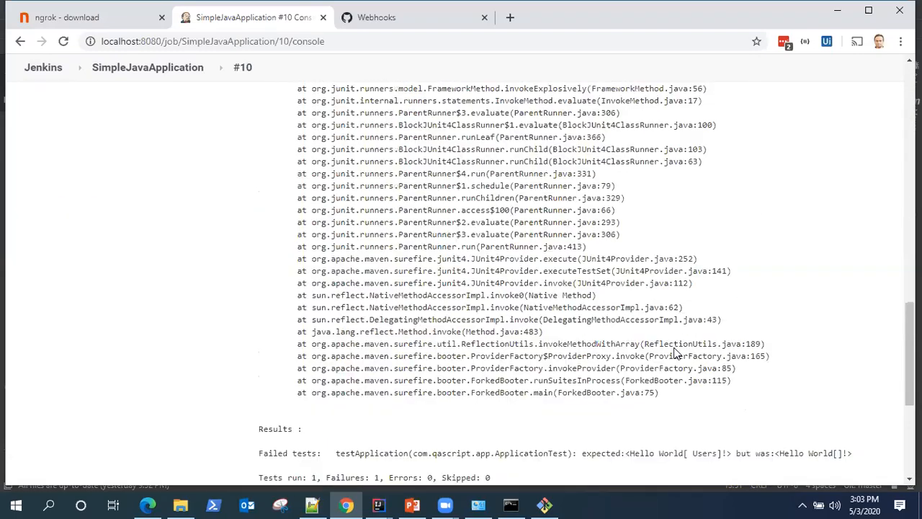